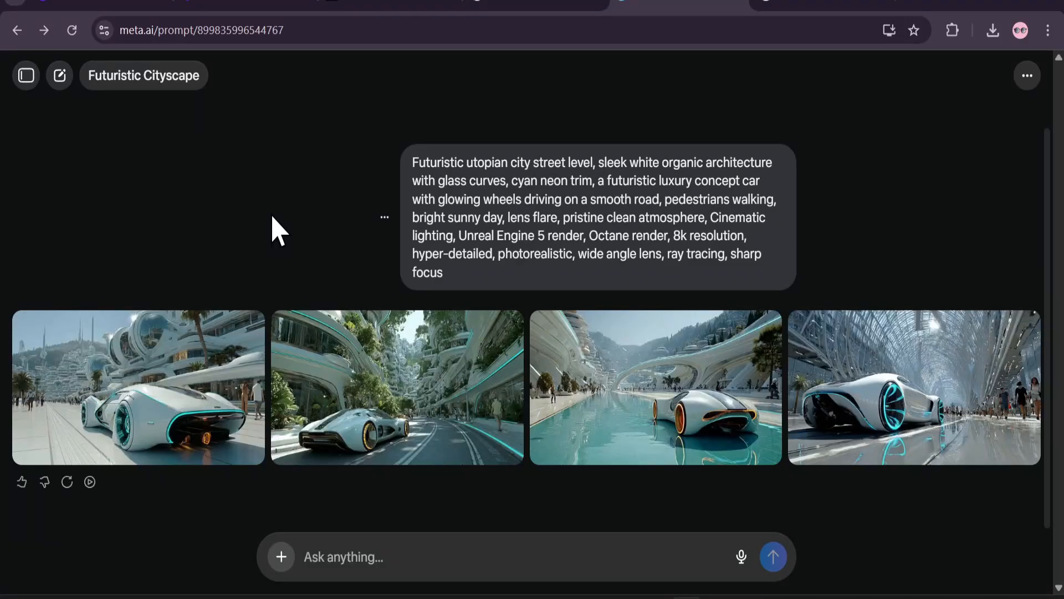
{"action": "mouse_move", "coordinate": [349, 407]}
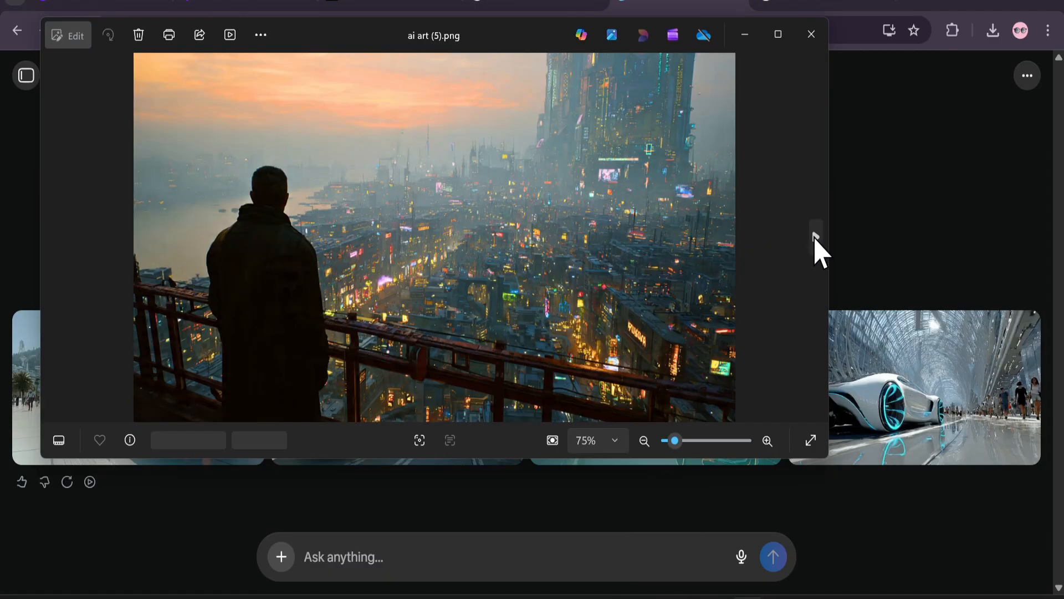
- Preview another saved AI art image, then bring up the list of past chats
{"action": "left_click", "coordinate": [816, 236]}
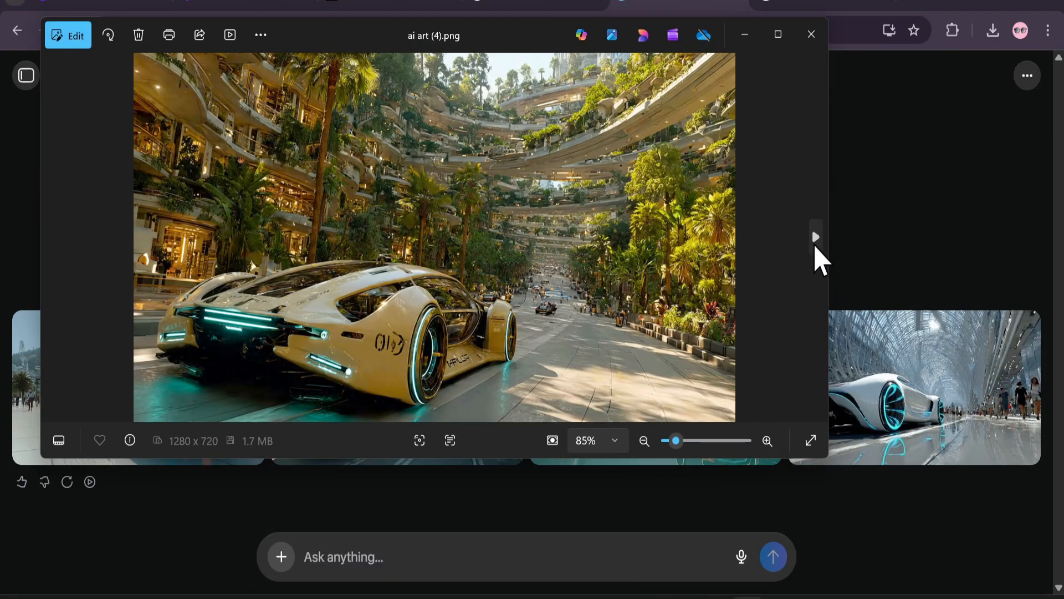
{"action": "left_click", "coordinate": [810, 35]}
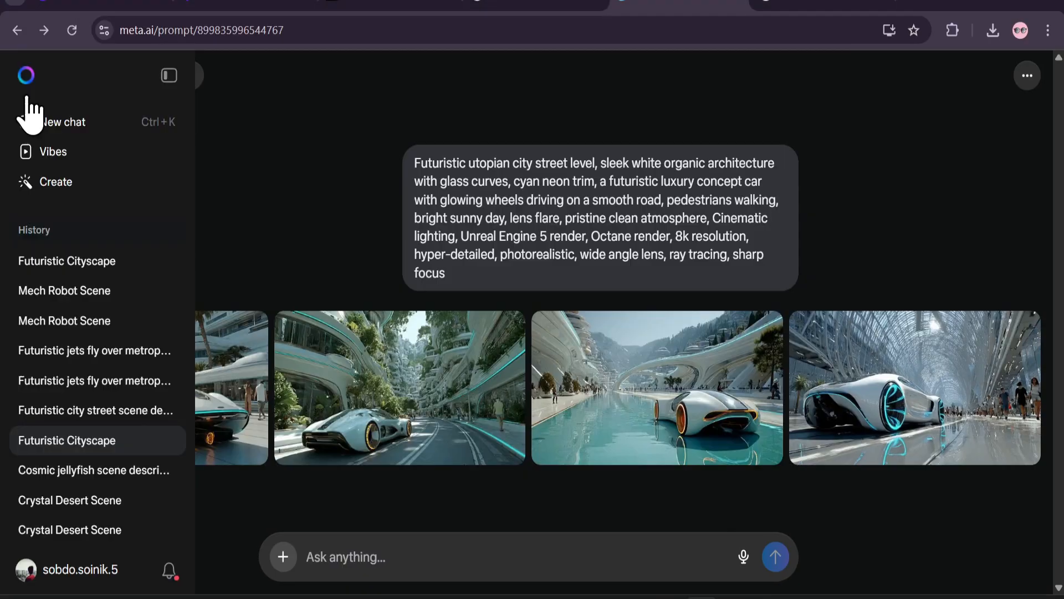
- Open the Crystal Desert Scene chat and view its first astronaut image full size, then return to the chat
{"action": "left_click", "coordinate": [70, 530]}
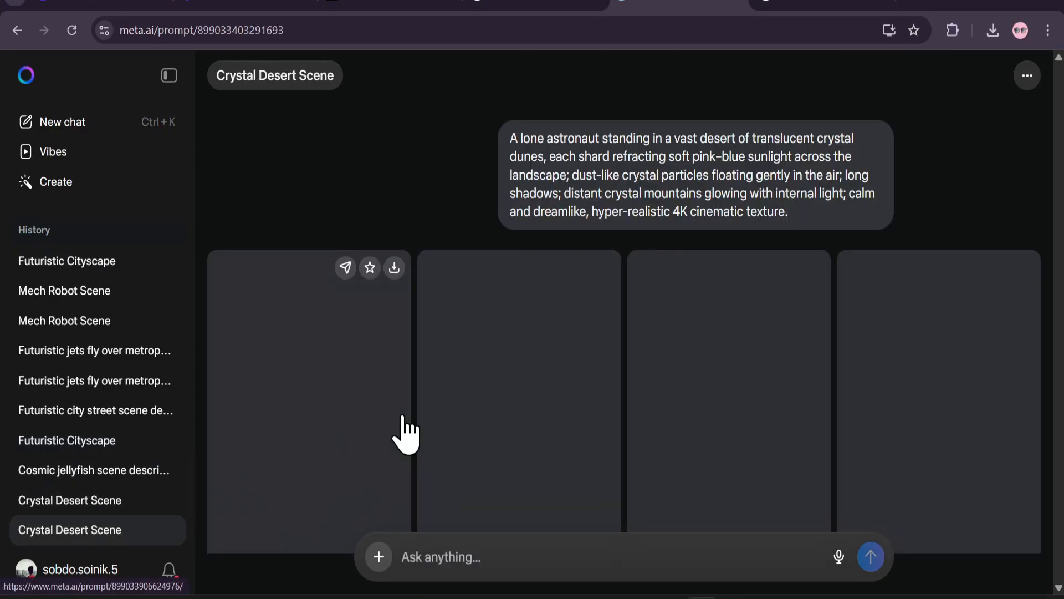
{"action": "left_click", "coordinate": [309, 393]}
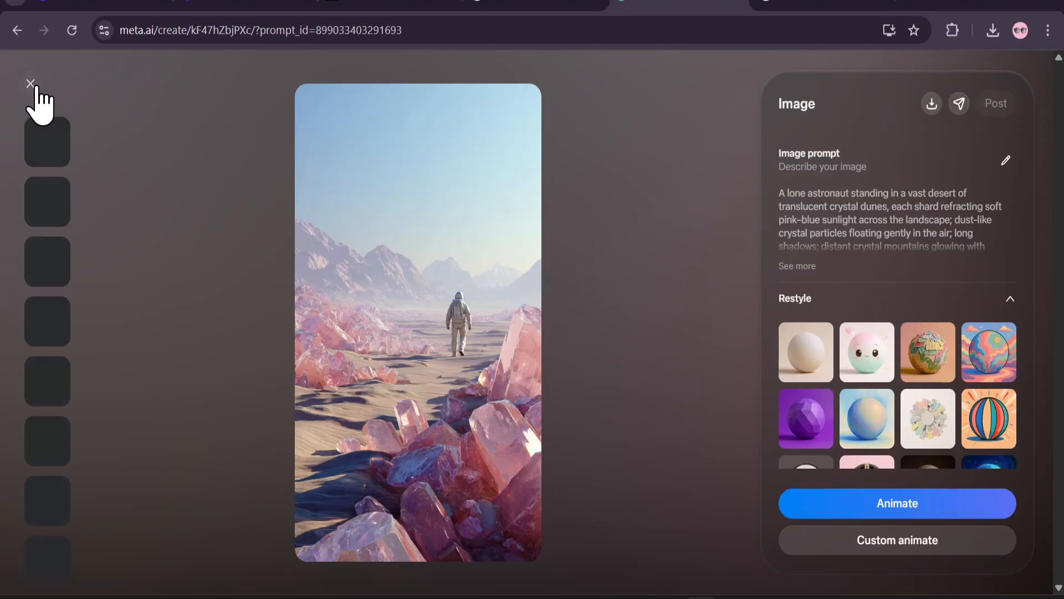
{"action": "left_click", "coordinate": [30, 83]}
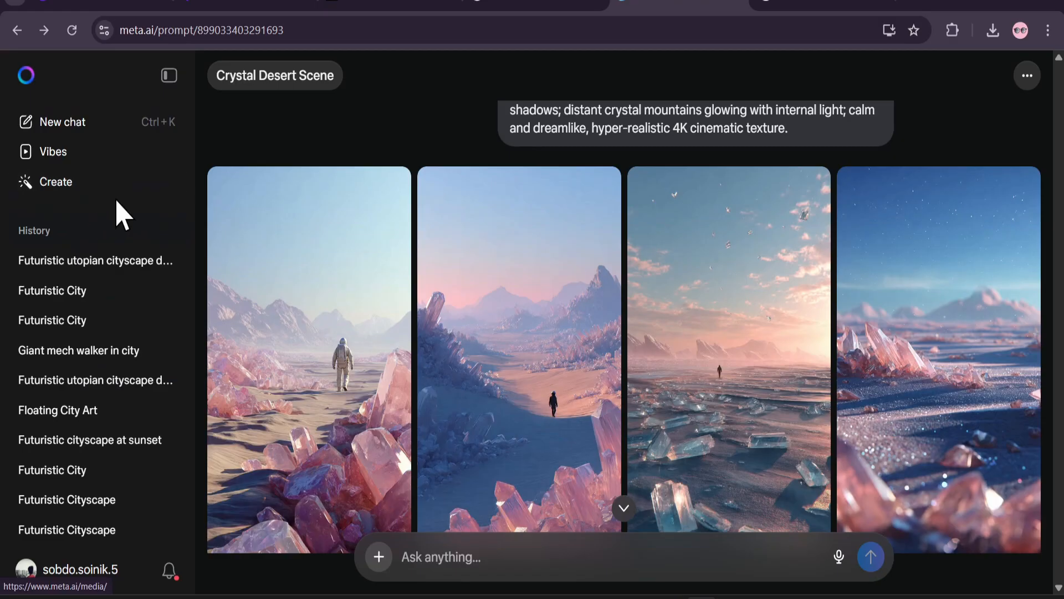
- Open the media gallery and review the 16:9 aspect ratio and variety/weirdness/stylisation aesthetics options
{"action": "left_click", "coordinate": [56, 181]}
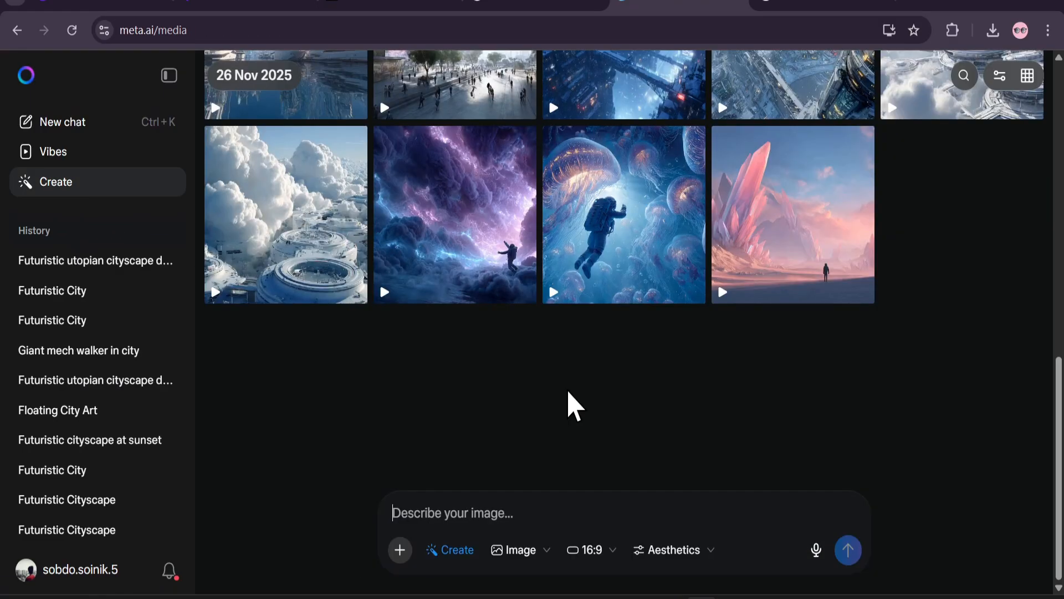
{"action": "mouse_move", "coordinate": [519, 550]}
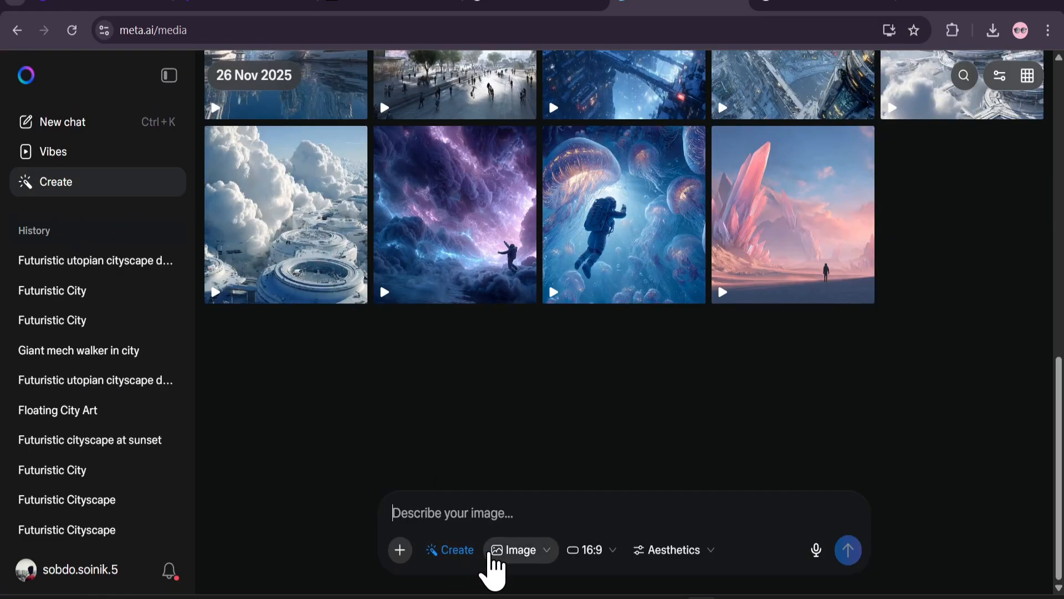
{"action": "mouse_move", "coordinate": [562, 577]}
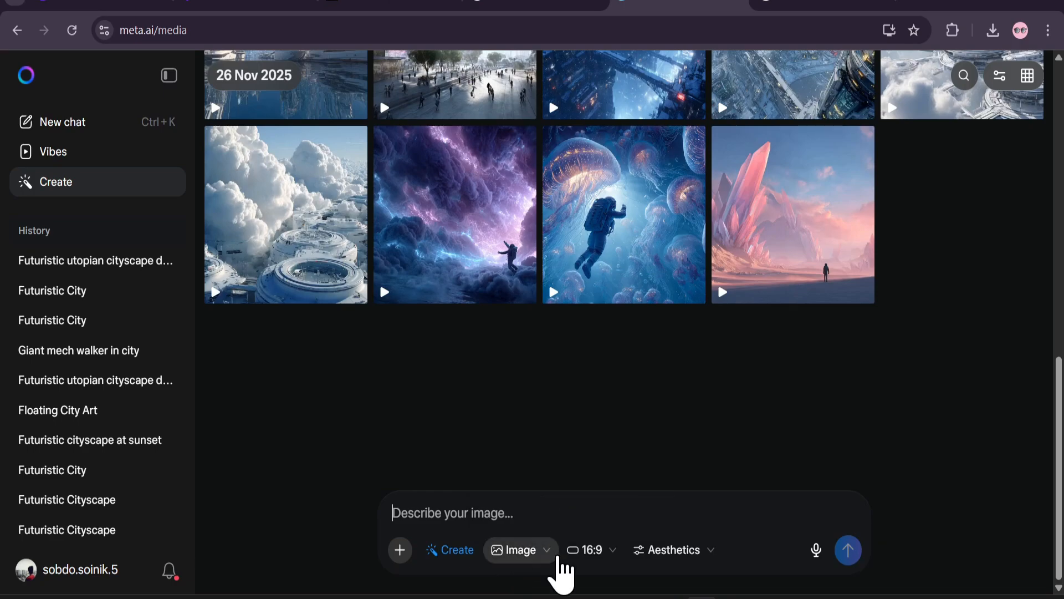
{"action": "left_click", "coordinate": [587, 549]}
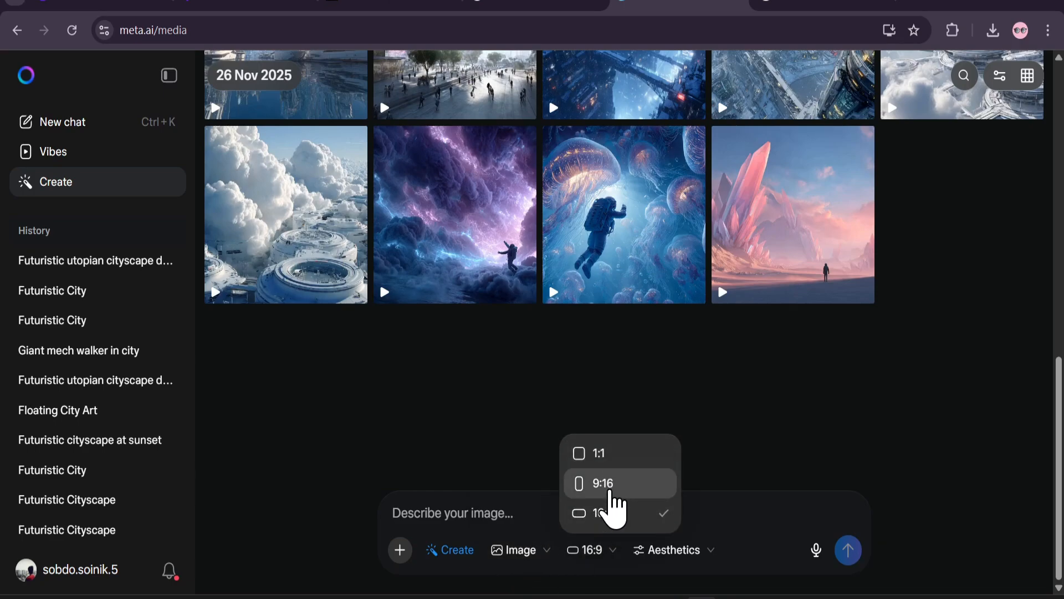
{"action": "mouse_move", "coordinate": [601, 550]}
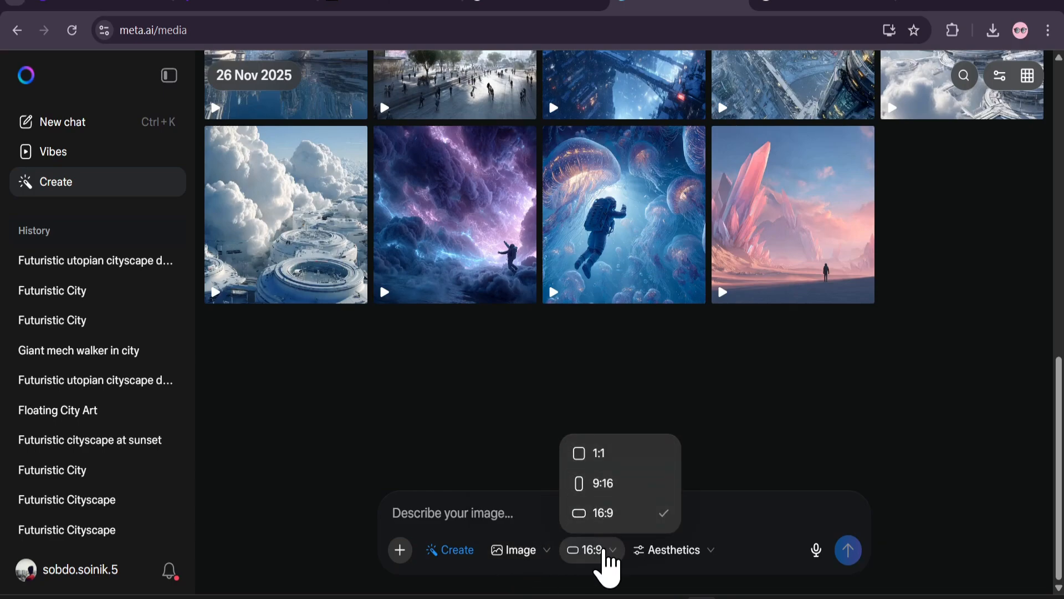
{"action": "left_click", "coordinate": [674, 550]}
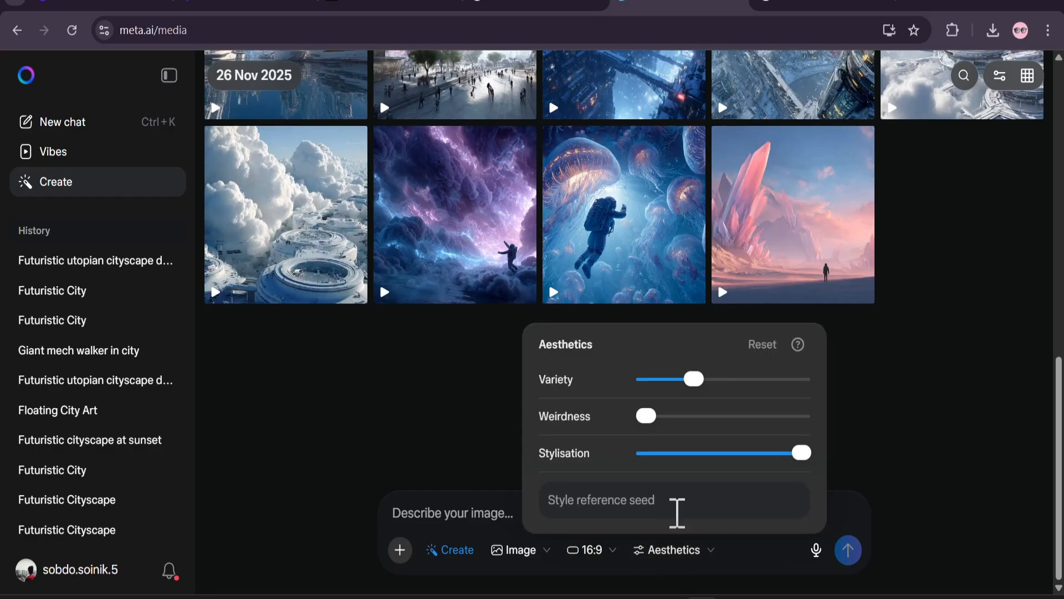
{"action": "mouse_move", "coordinate": [614, 451]}
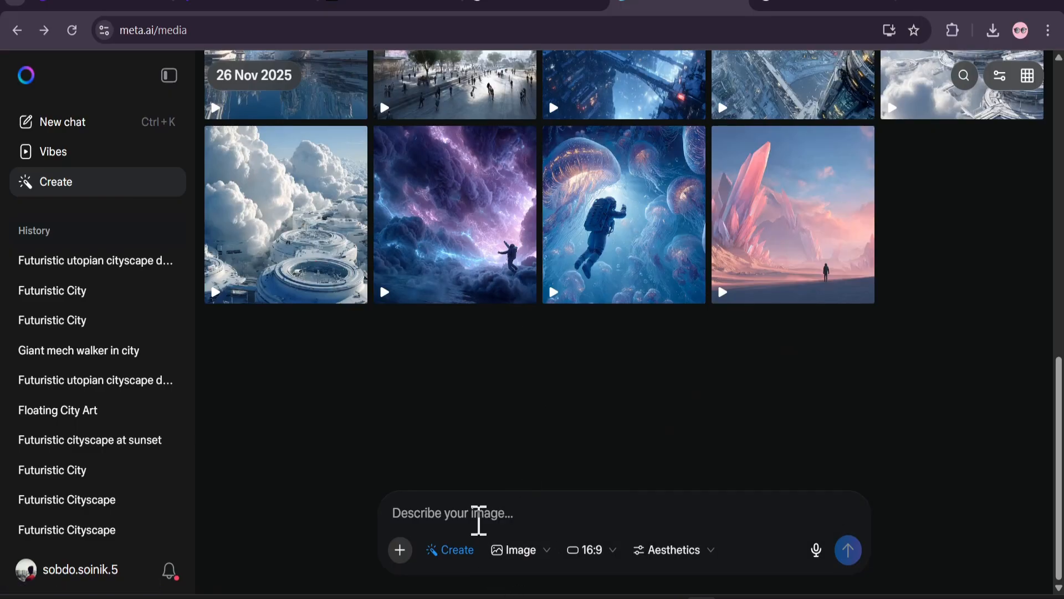
- Open the astronaut-and-jellyfish image set and view the close-up and giant blue jellyfish variations
{"action": "left_click", "coordinate": [847, 550]}
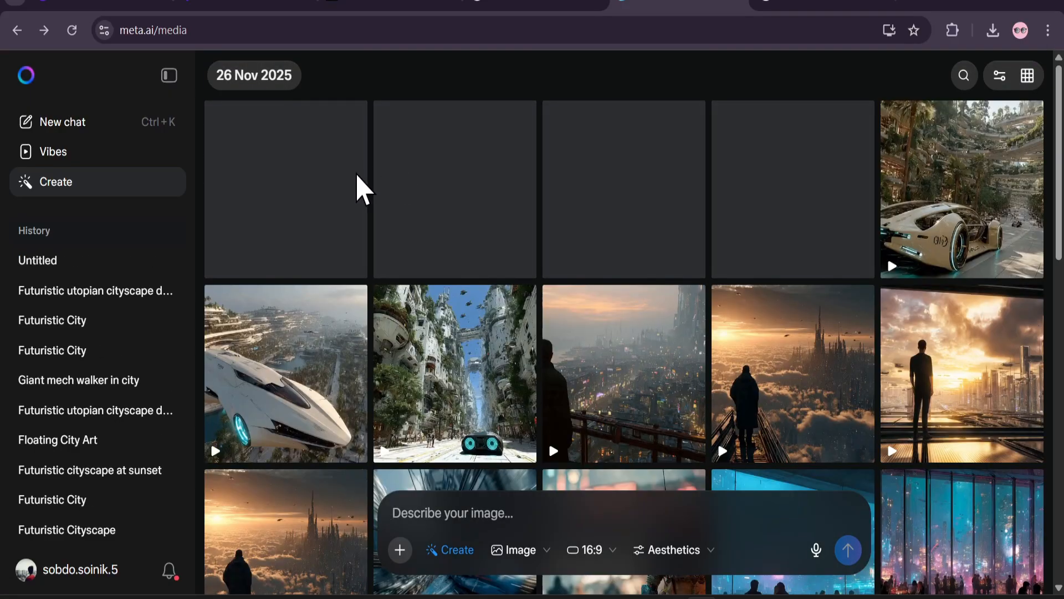
{"action": "mouse_move", "coordinate": [400, 189]}
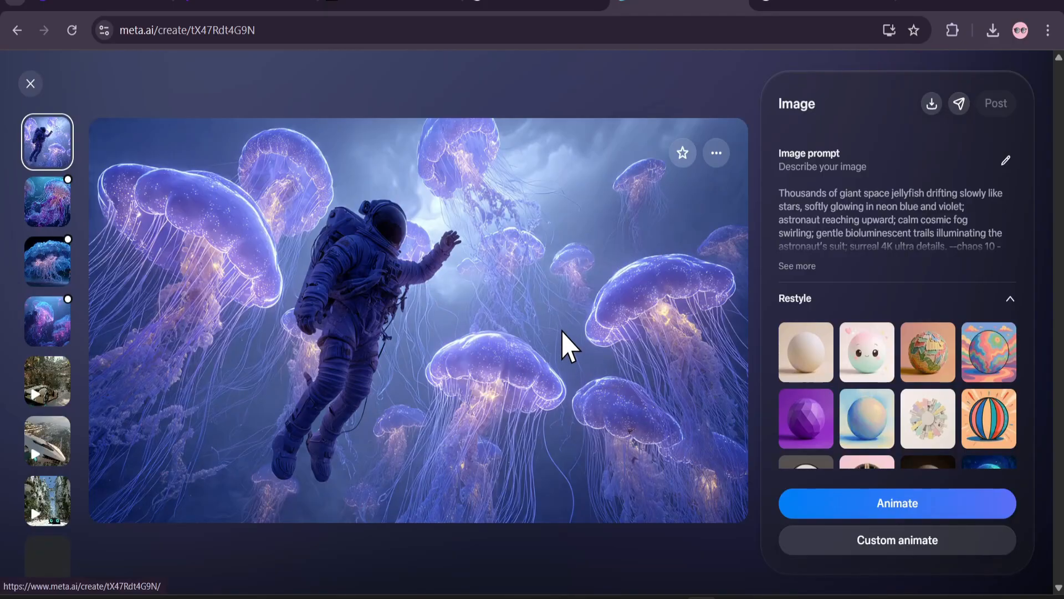
{"action": "mouse_move", "coordinate": [47, 224]}
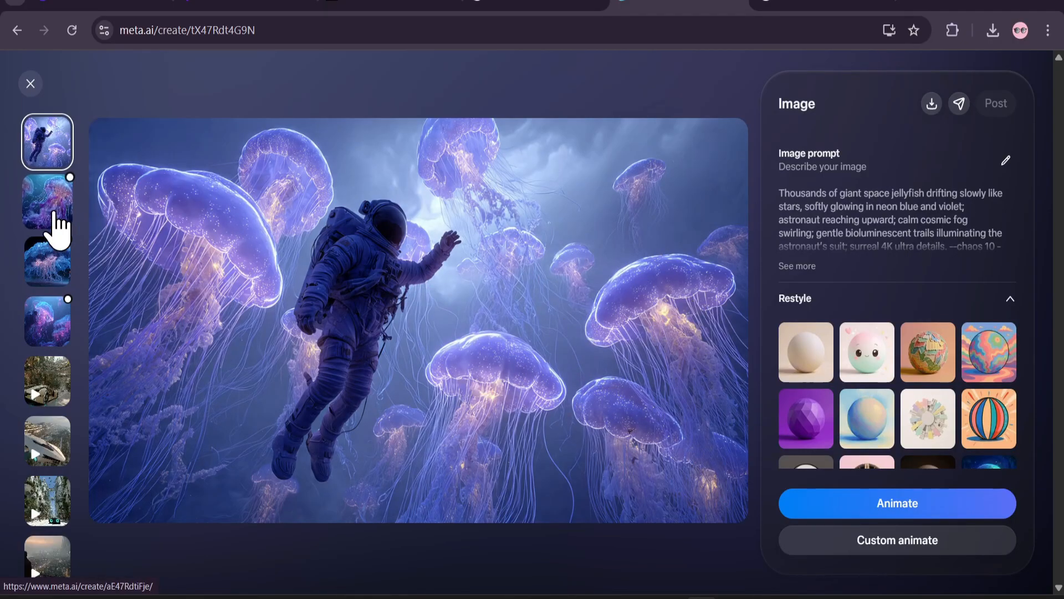
{"action": "left_click", "coordinate": [47, 201]}
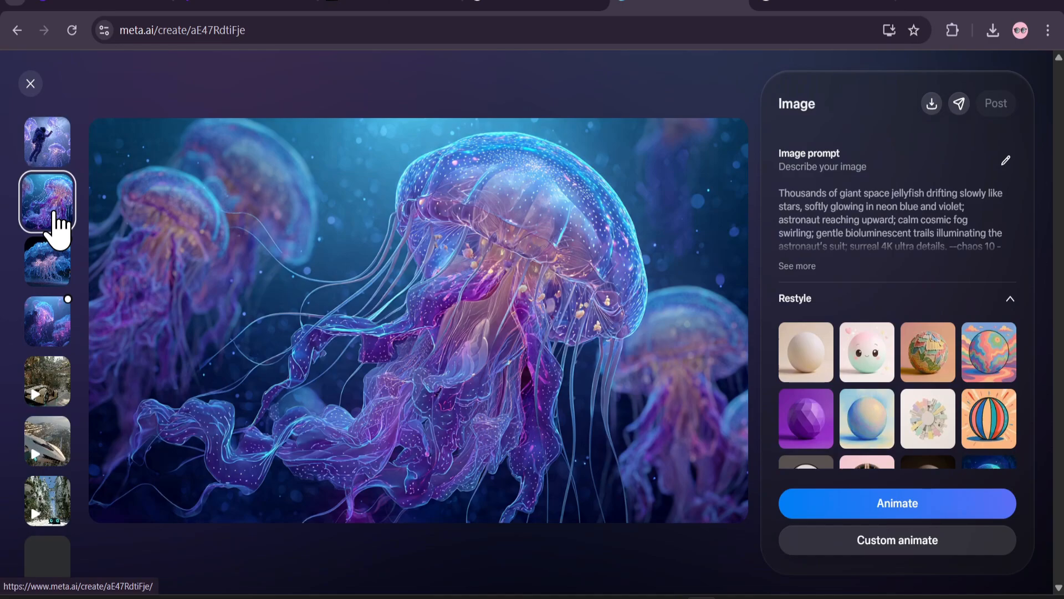
{"action": "left_click", "coordinate": [47, 264]}
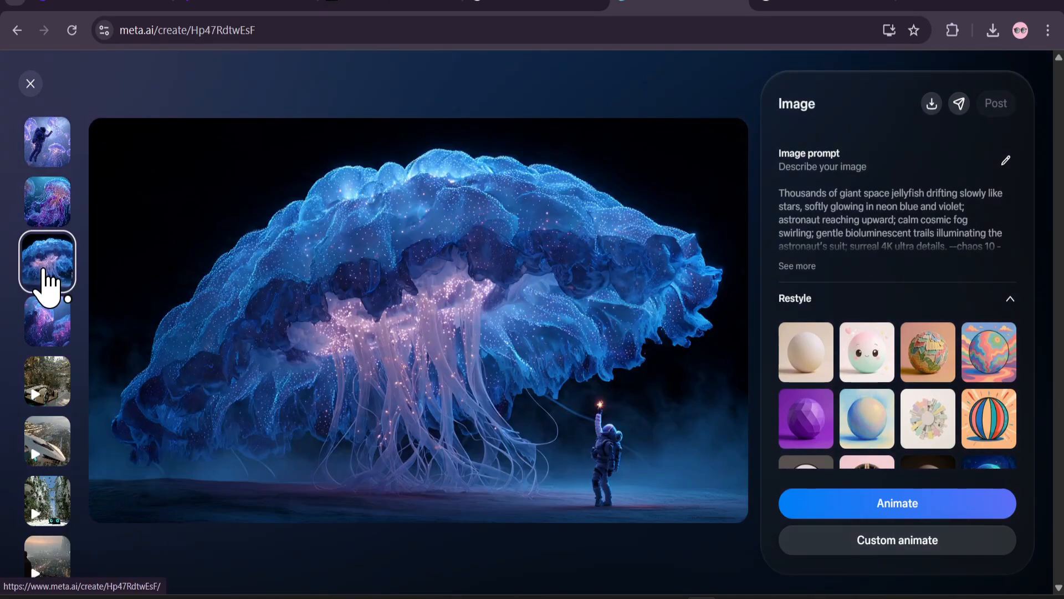
{"action": "mouse_move", "coordinate": [543, 374]}
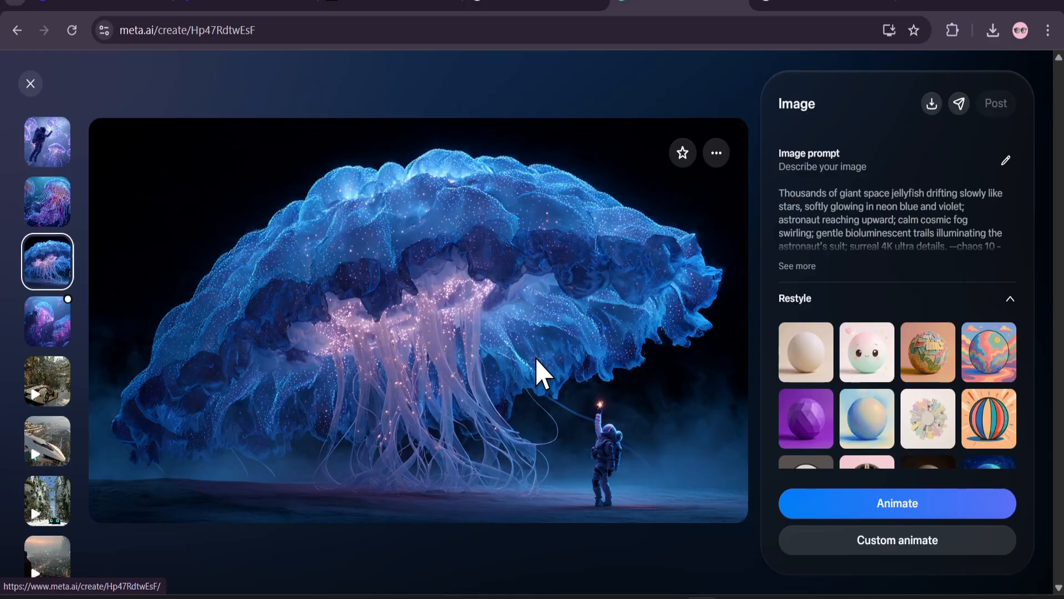
{"action": "mouse_move", "coordinate": [198, 64]}
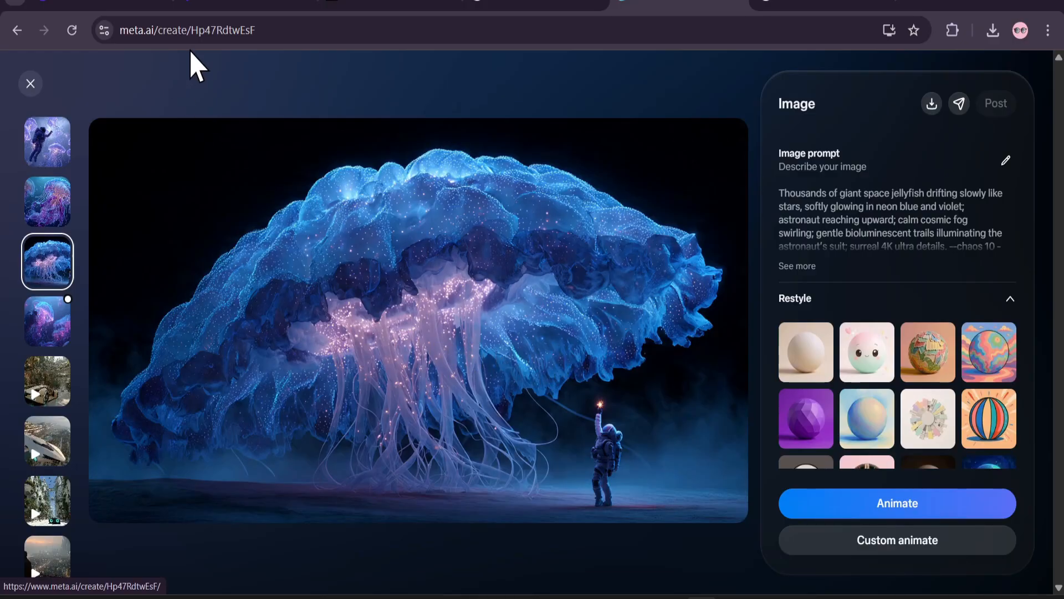
{"action": "mouse_move", "coordinate": [466, 358]}
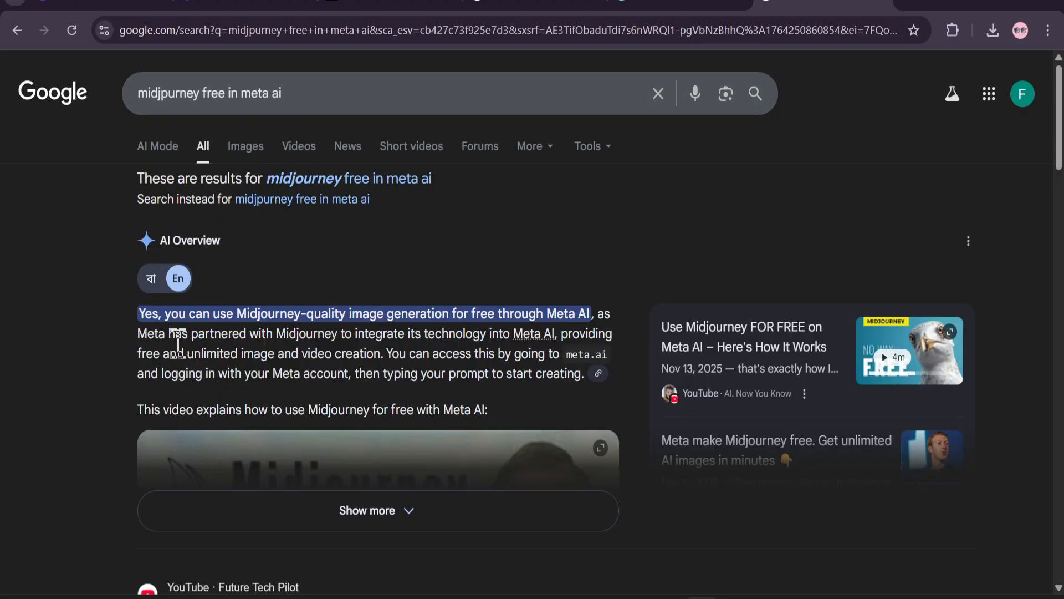
{"action": "mouse_move", "coordinate": [271, 334]}
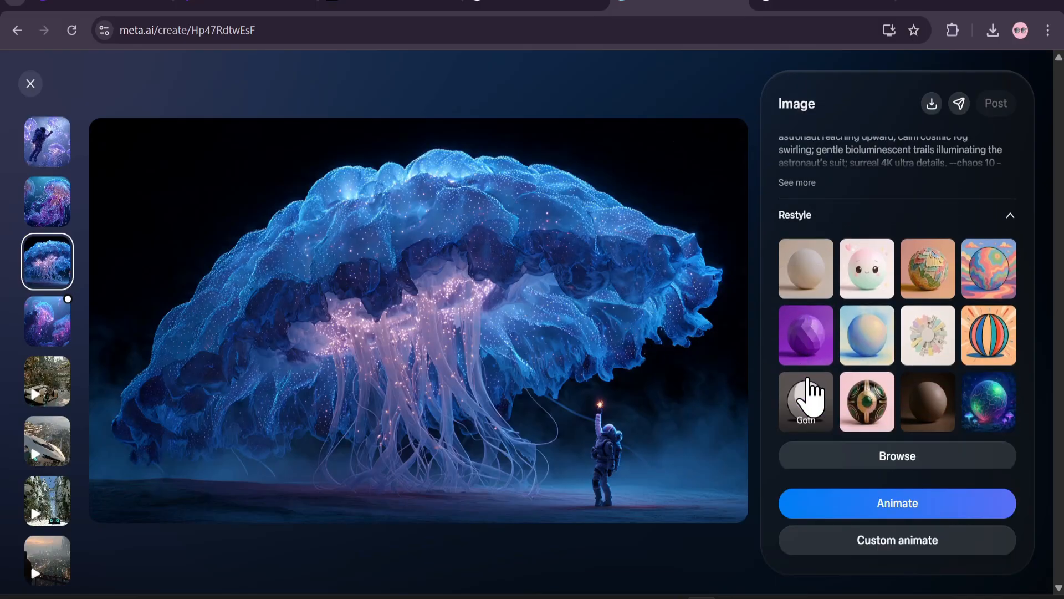
{"action": "mouse_move", "coordinate": [806, 268]}
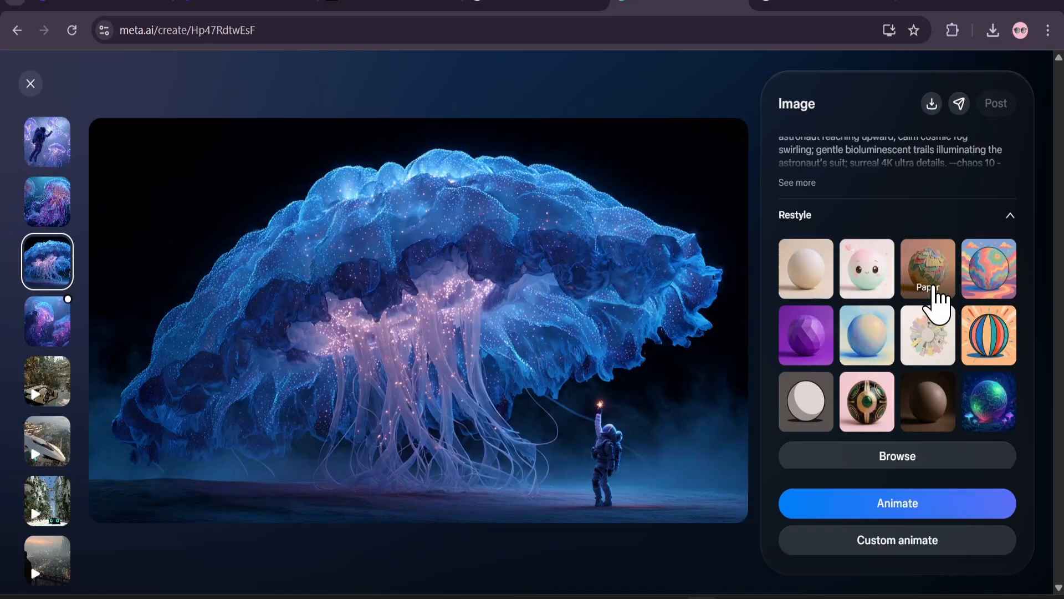
{"action": "mouse_move", "coordinate": [941, 364]}
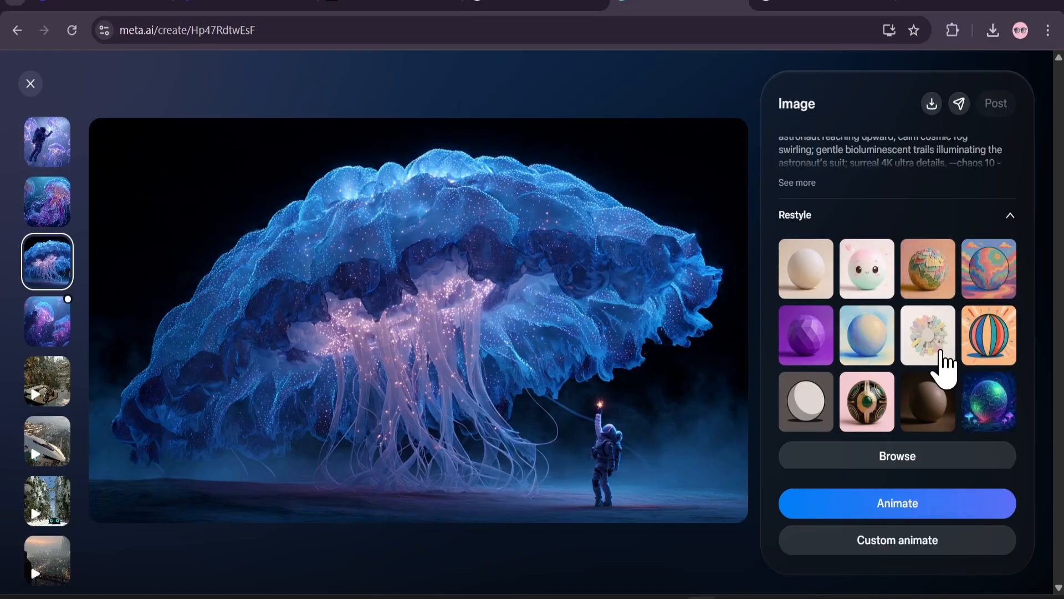
- Animate the giant space jellyfish image into a 5-second video clip
{"action": "scroll", "scroll_direction": "down", "scroll_amount": 3}
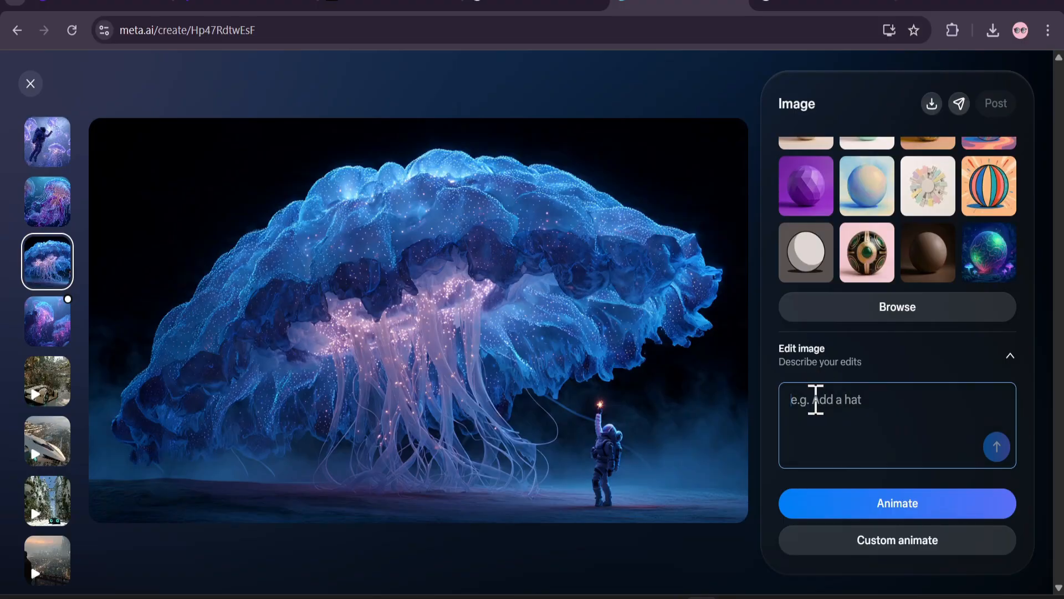
{"action": "mouse_move", "coordinate": [821, 400]}
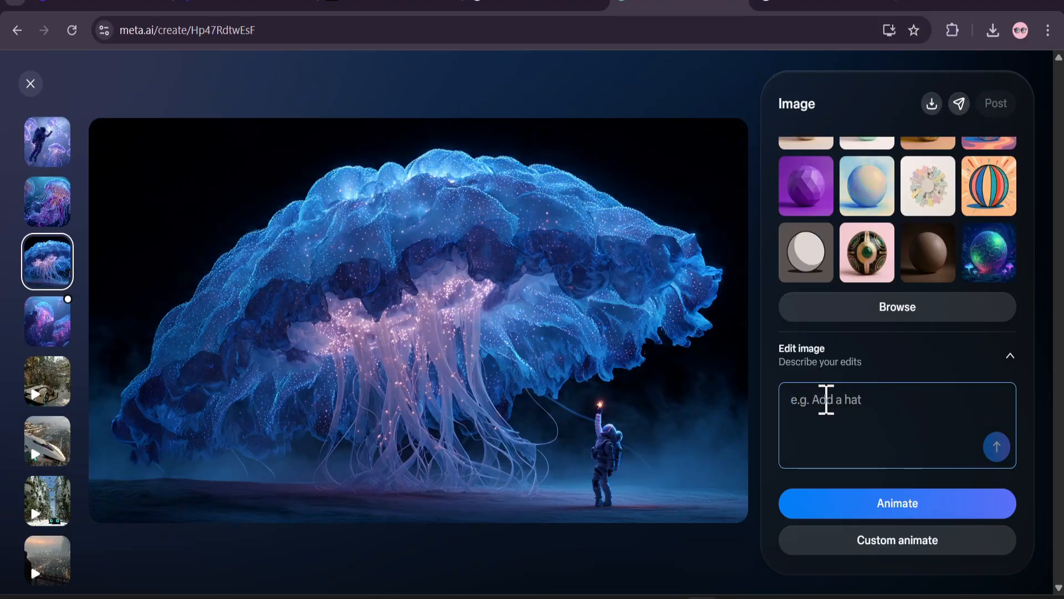
{"action": "mouse_move", "coordinate": [614, 370]}
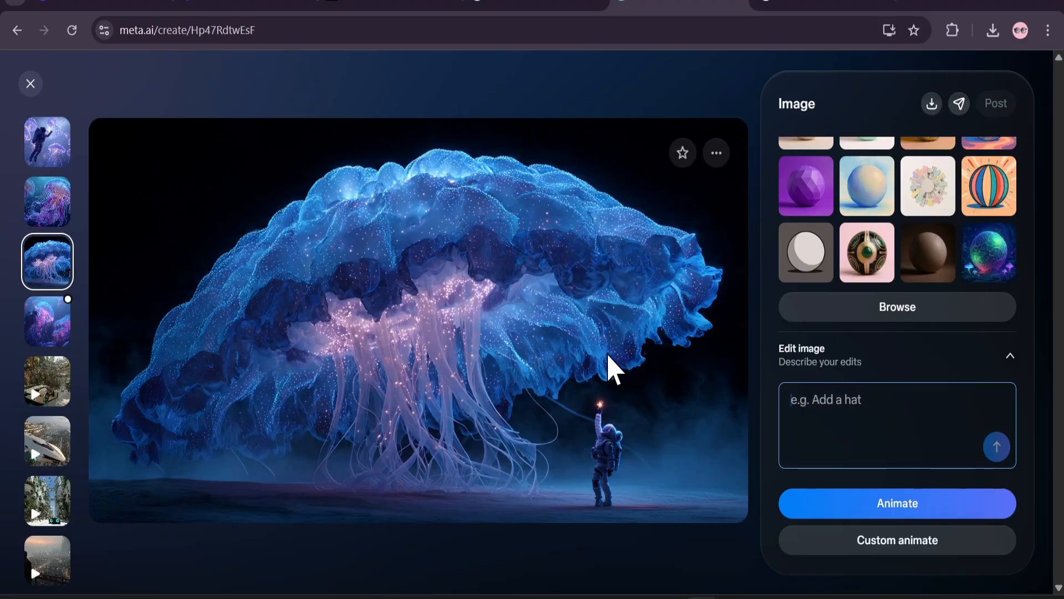
{"action": "mouse_move", "coordinate": [644, 364]}
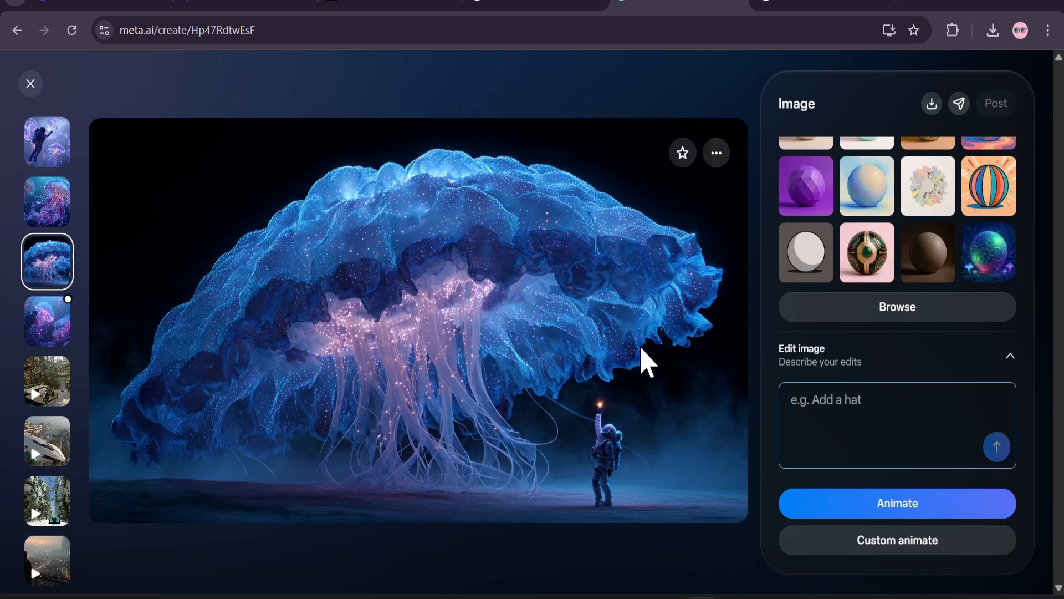
{"action": "mouse_move", "coordinate": [819, 501]}
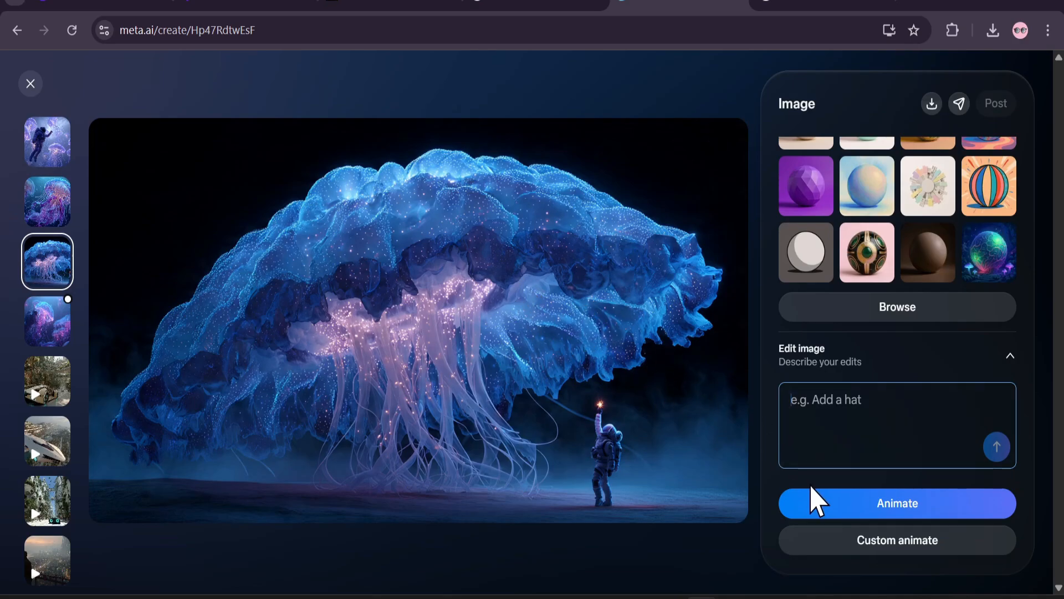
{"action": "mouse_move", "coordinate": [824, 499]}
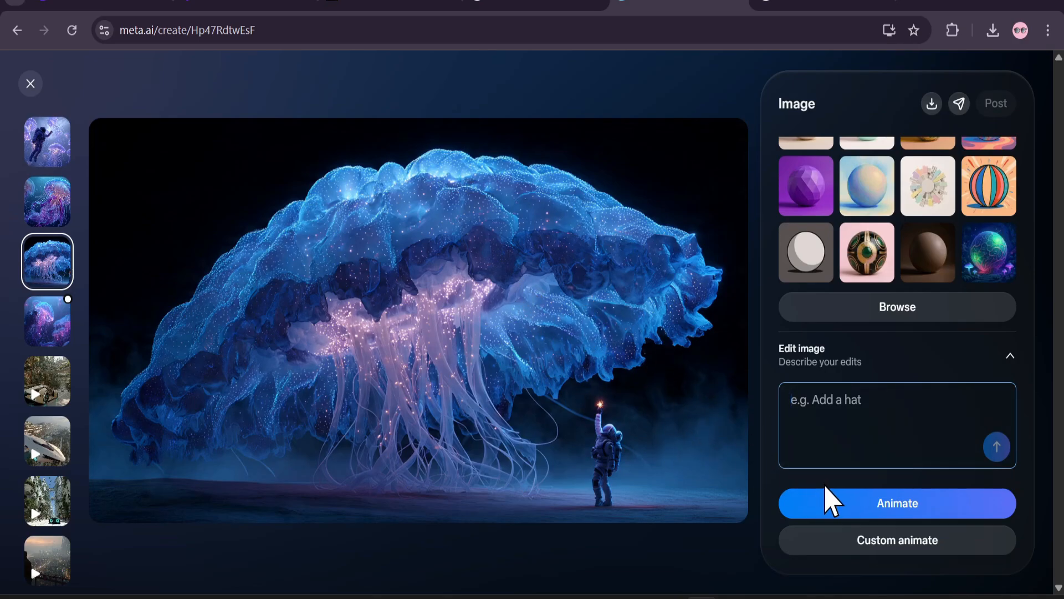
{"action": "mouse_move", "coordinate": [879, 512]}
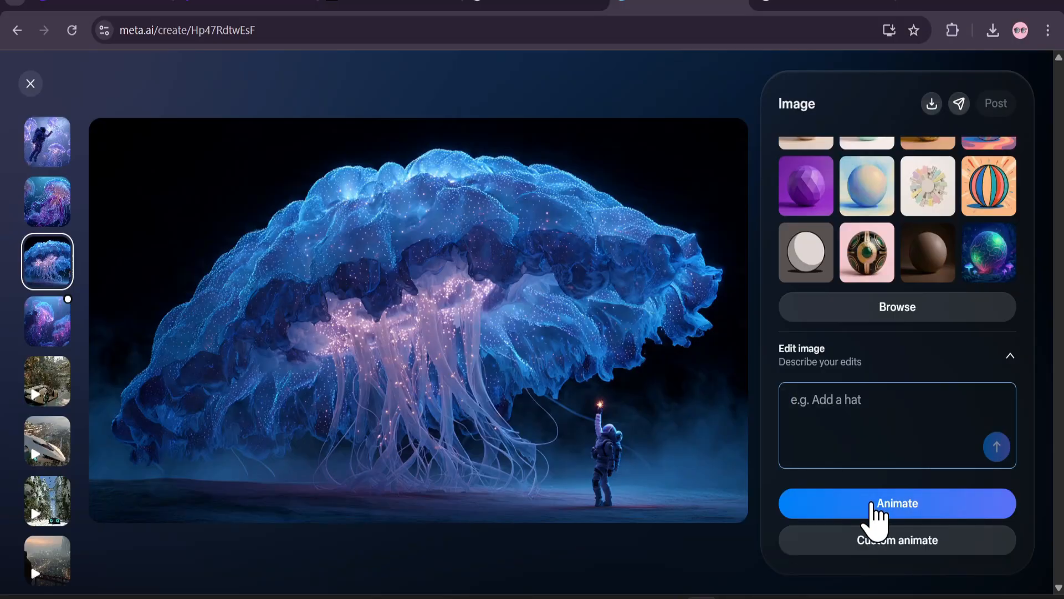
{"action": "left_click", "coordinate": [896, 504]}
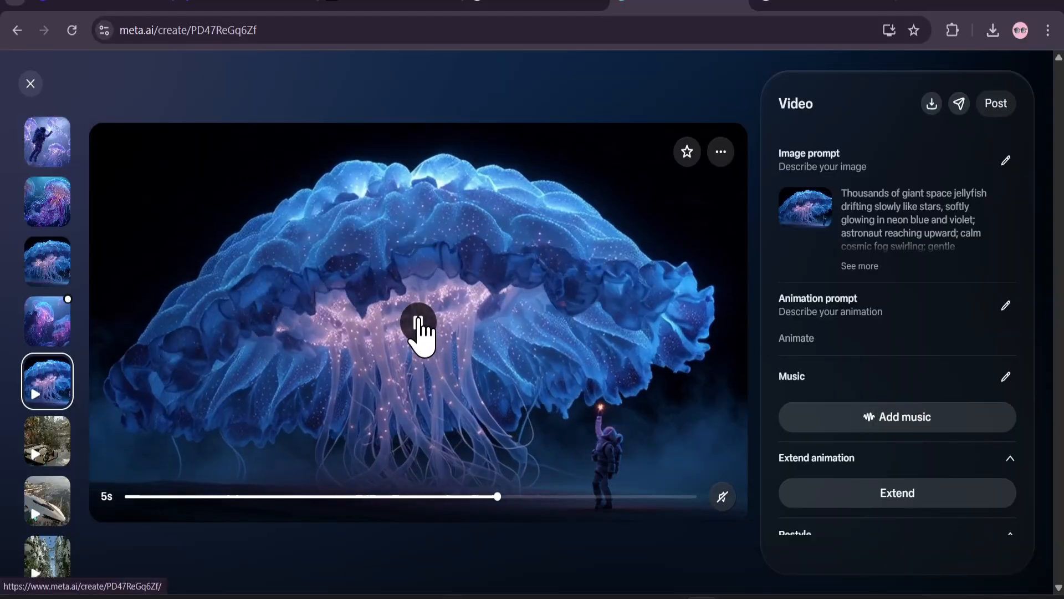
- Review the Video panel's Extend and Restyle options, then return to the media gallery and browse it
{"action": "scroll", "scroll_direction": "down", "scroll_amount": 3}
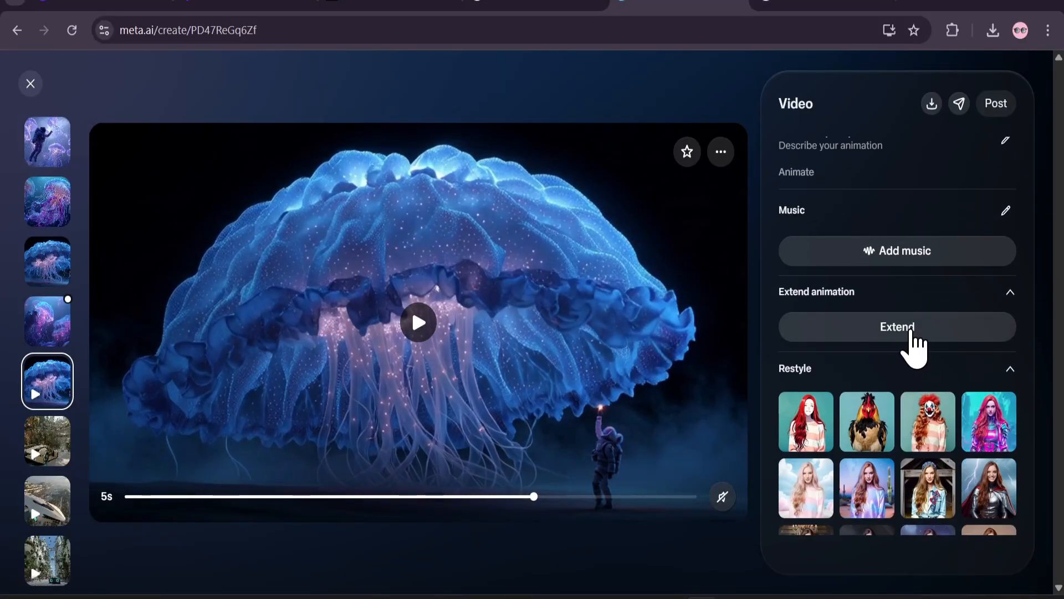
{"action": "mouse_move", "coordinate": [580, 352]}
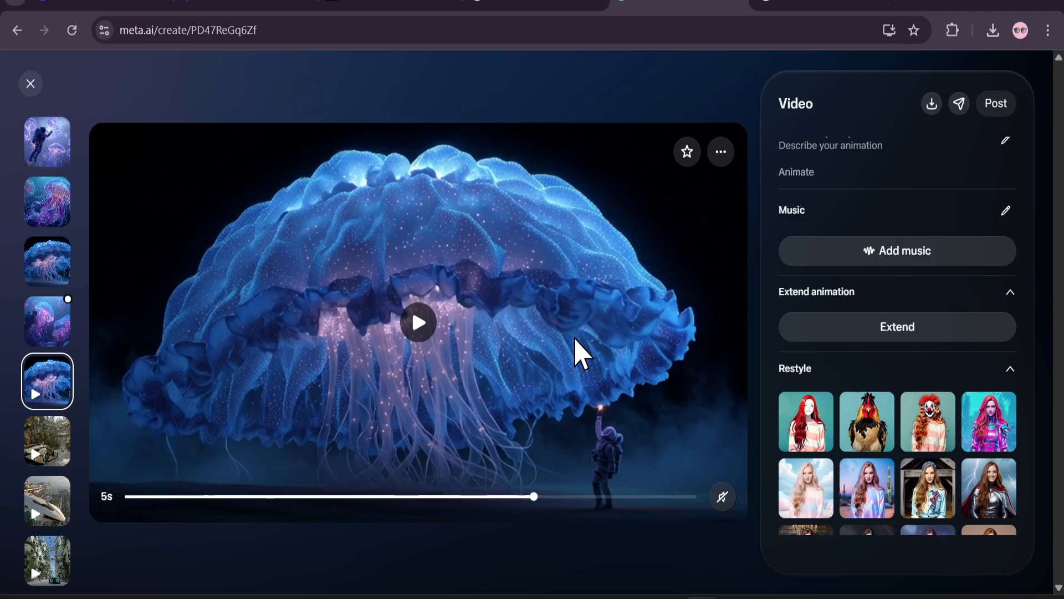
{"action": "scroll", "scroll_direction": "down", "scroll_amount": 3}
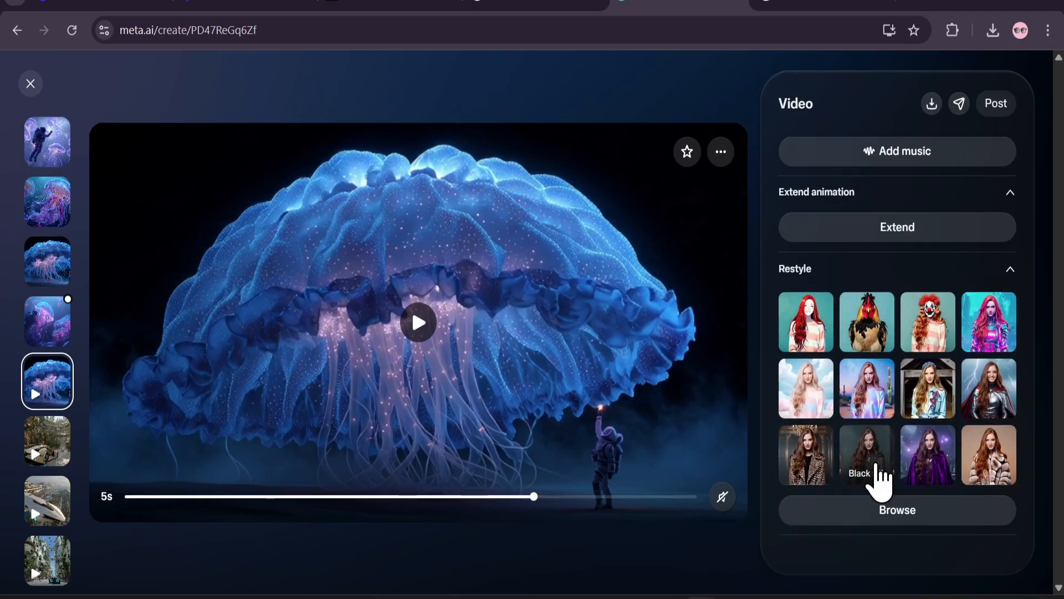
{"action": "mouse_move", "coordinate": [623, 342]}
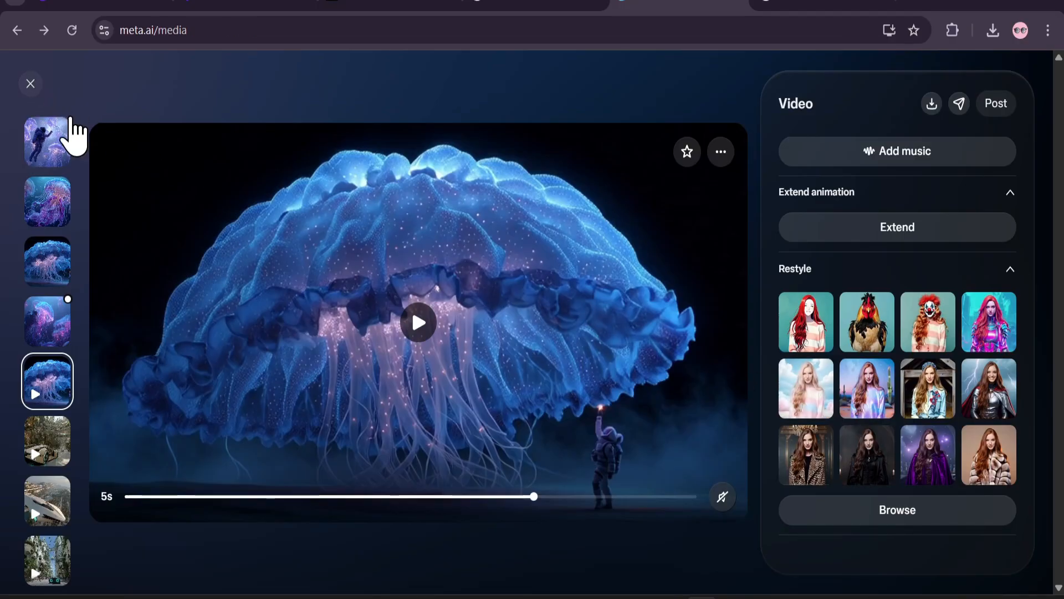
{"action": "left_click", "coordinate": [30, 84]}
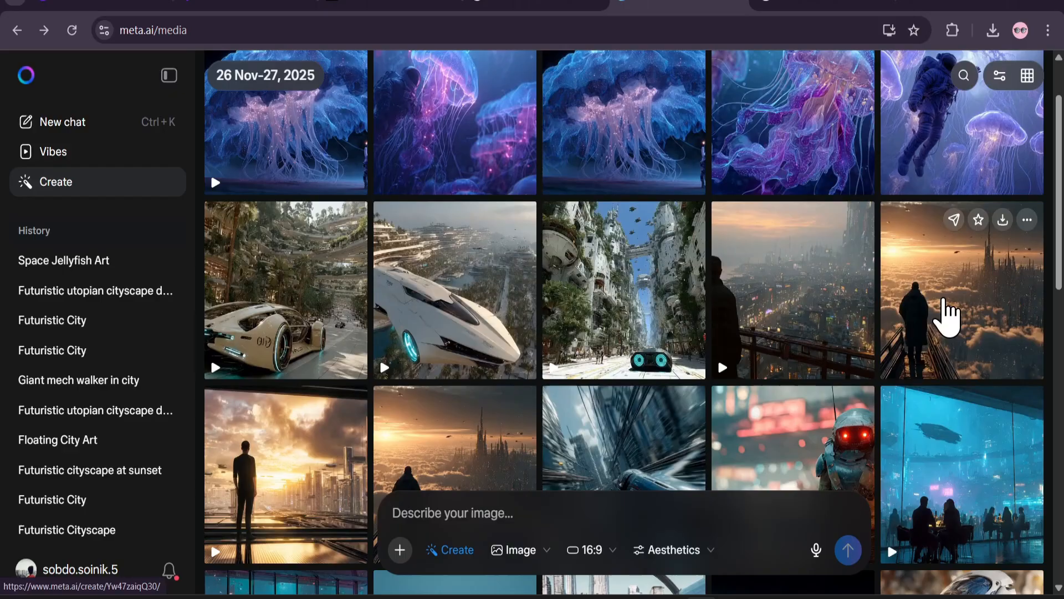
{"action": "scroll", "scroll_direction": "down", "scroll_amount": 3}
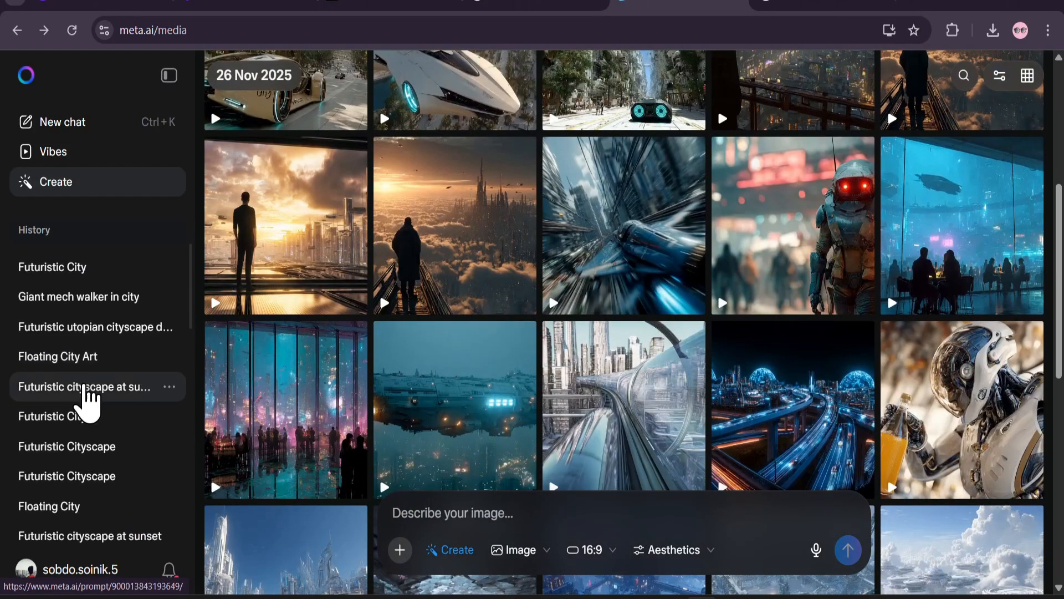
- Open the Floating City Art chat with its ring-shaped sky city prompt and four images
{"action": "left_click", "coordinate": [57, 356]}
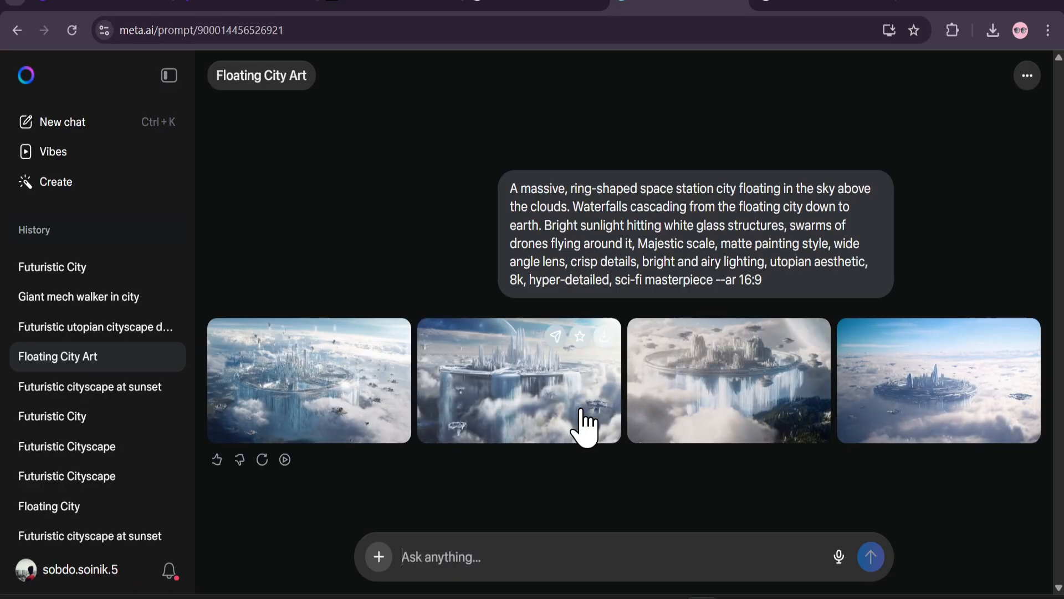
{"action": "mouse_move", "coordinate": [81, 367]}
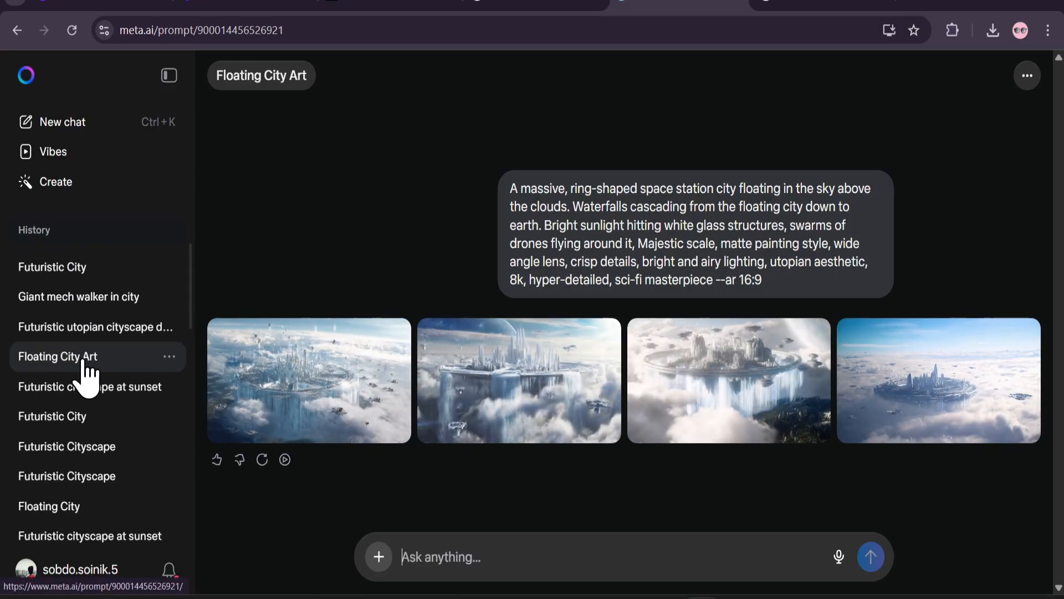
{"action": "mouse_move", "coordinate": [163, 61]}
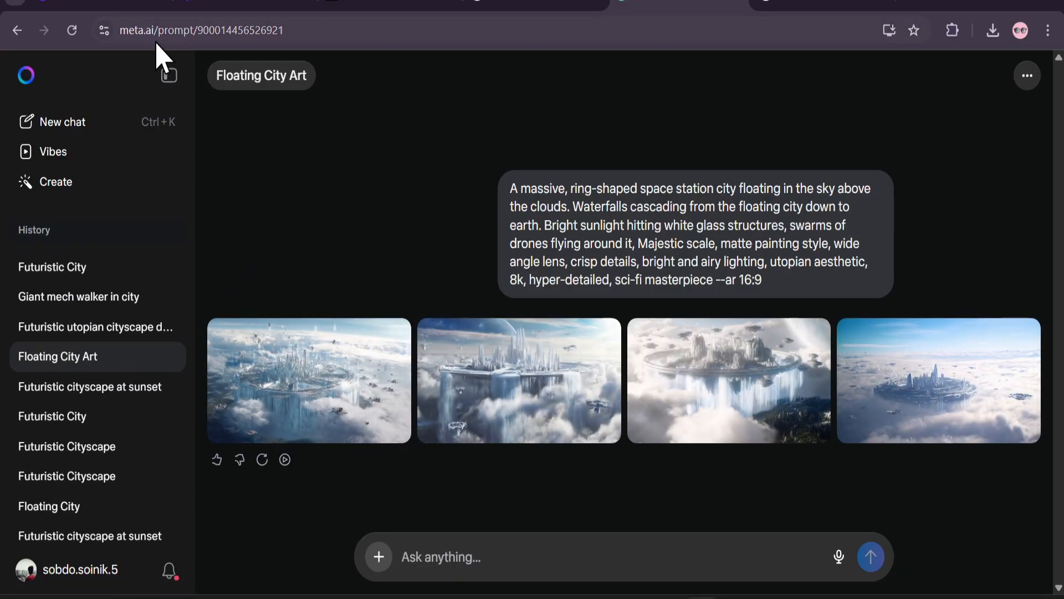
{"action": "mouse_move", "coordinate": [292, 244]}
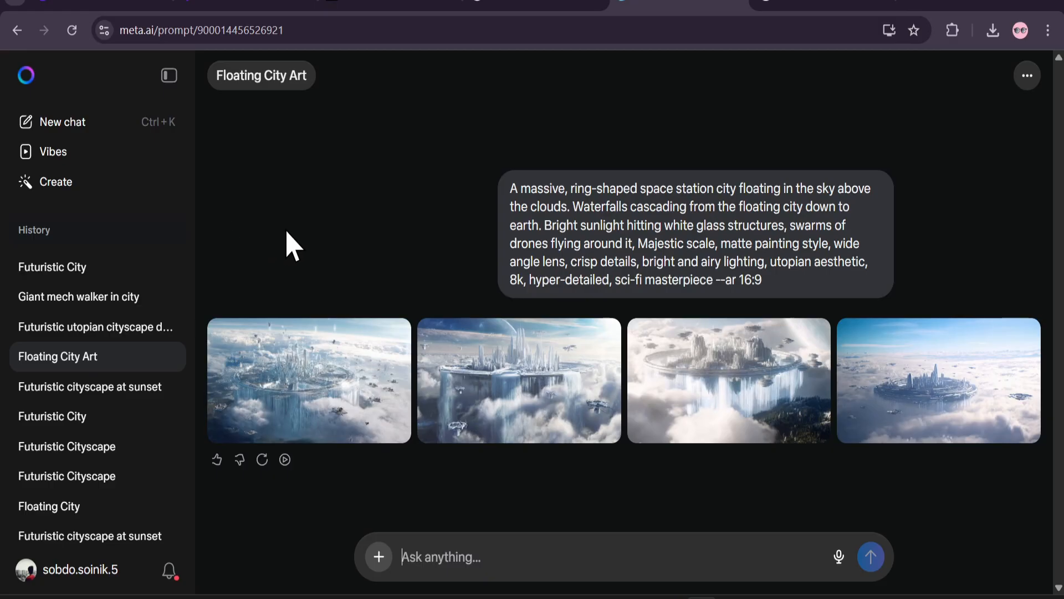
{"action": "mouse_move", "coordinate": [108, 53]}
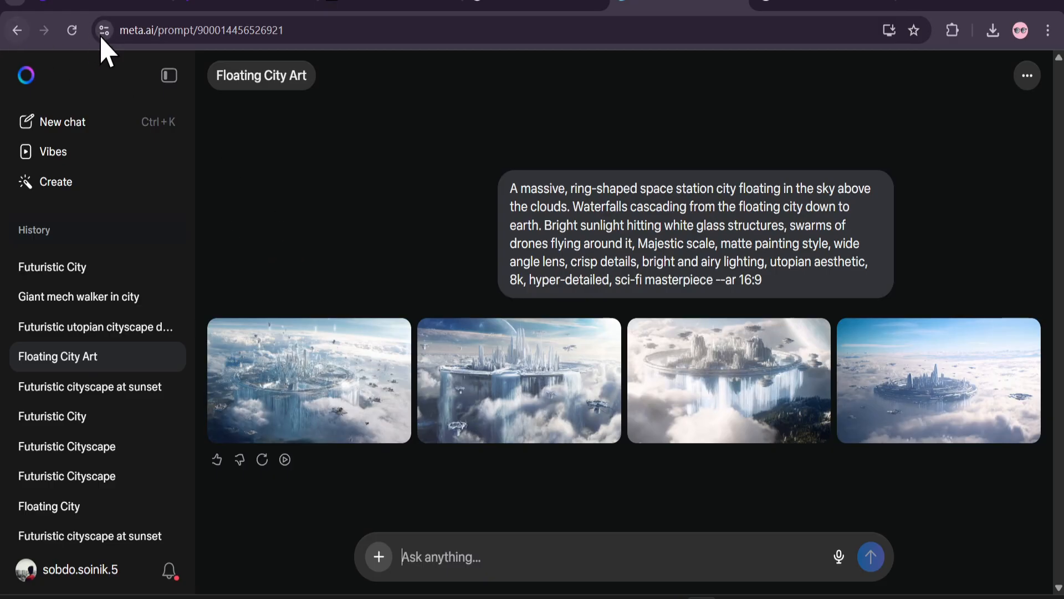
{"action": "mouse_move", "coordinate": [345, 236]}
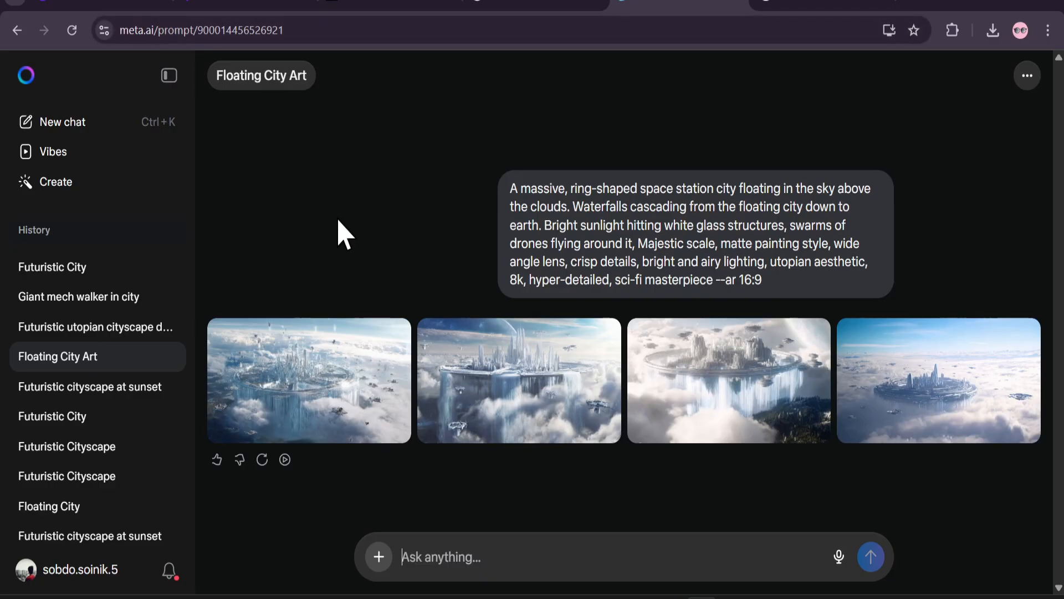
- Return to the media gallery and play the red-eyed military robot video
{"action": "left_click", "coordinate": [55, 181]}
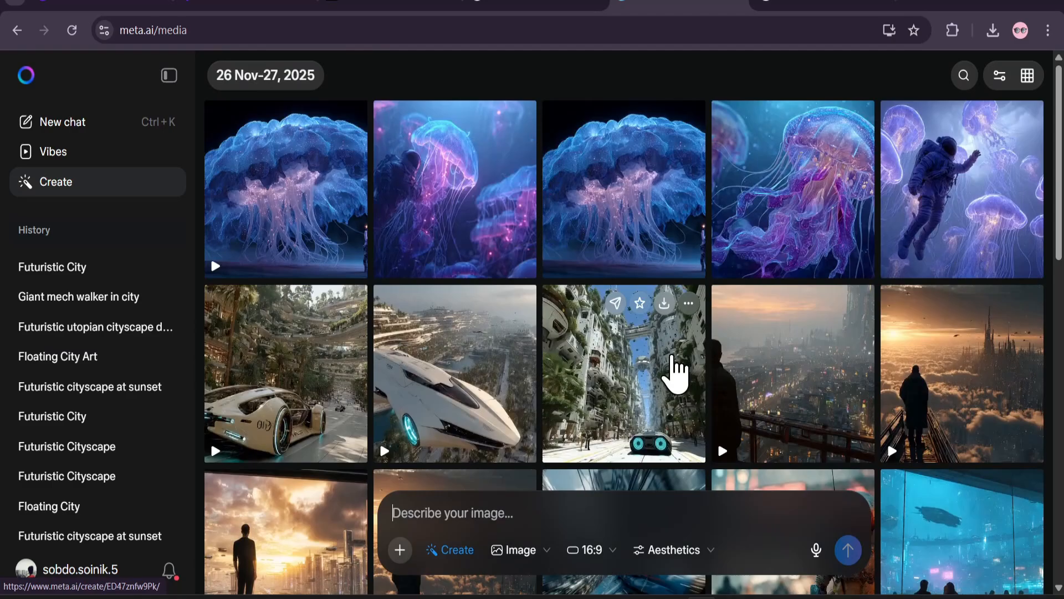
{"action": "mouse_move", "coordinate": [726, 390]}
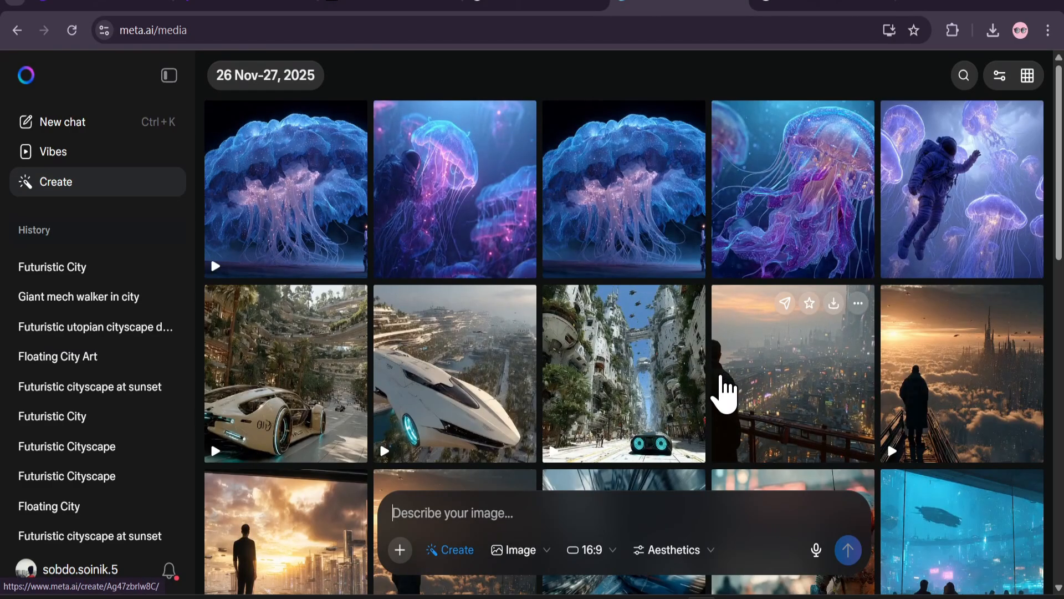
{"action": "left_click", "coordinate": [792, 373]}
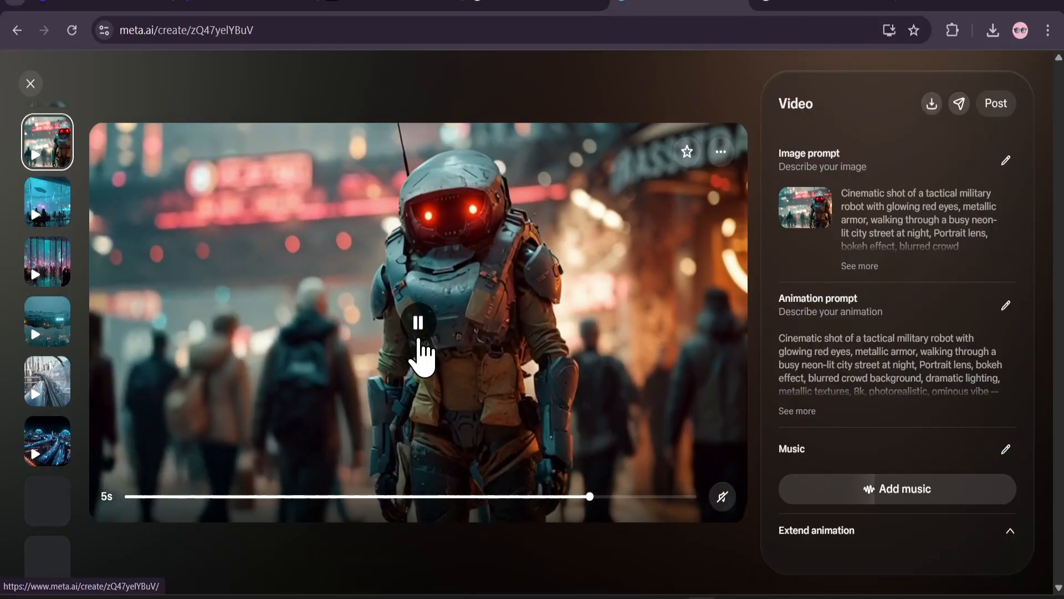
- Play and pause the futuristic sky bar video, then go to the Futuristic Cityscape chat
{"action": "left_click", "coordinate": [418, 321]}
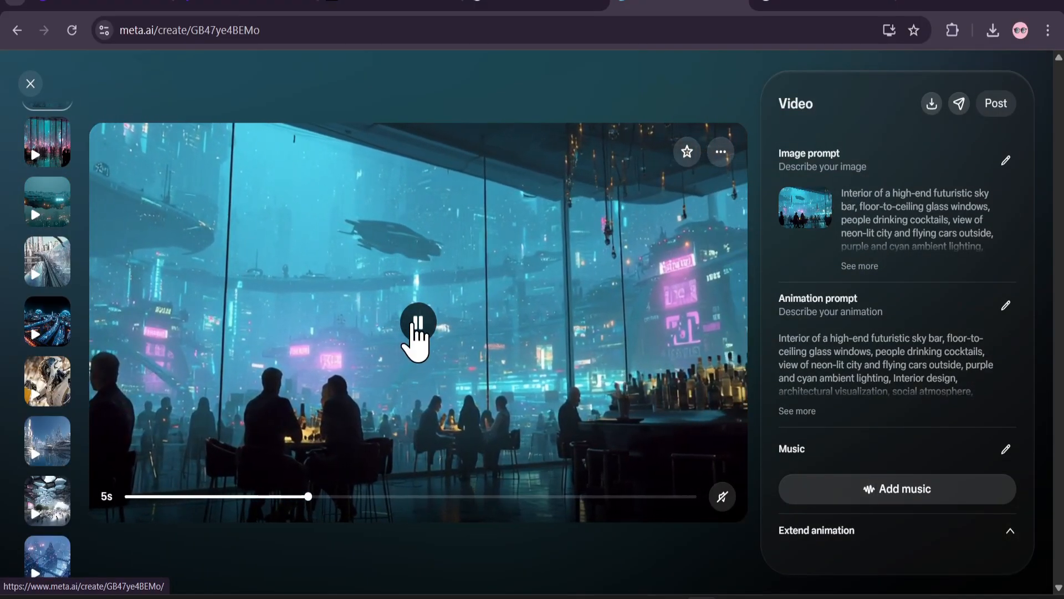
{"action": "left_click", "coordinate": [418, 322]}
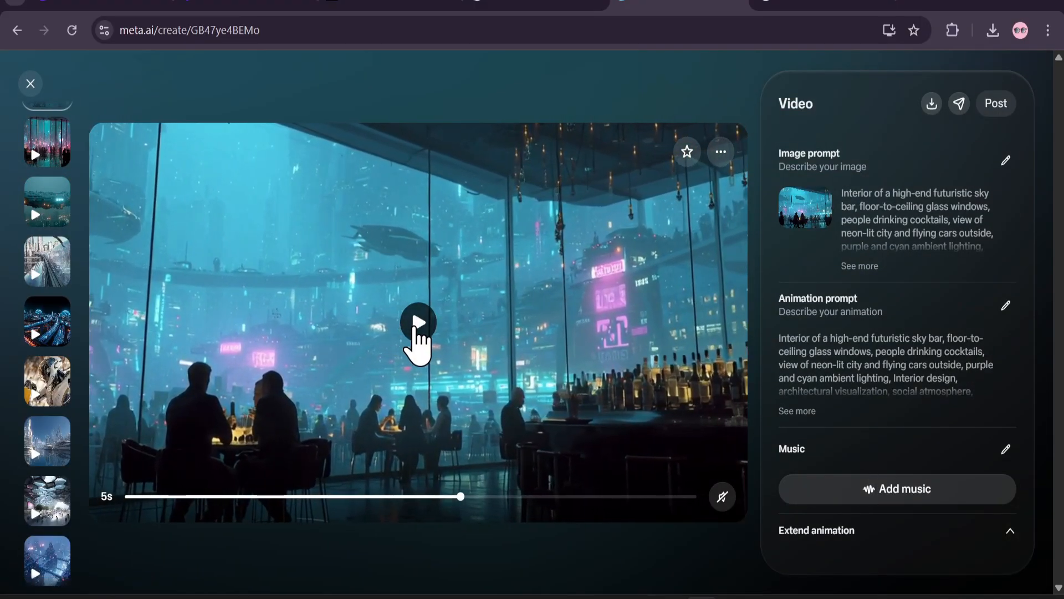
{"action": "left_click", "coordinate": [30, 83]}
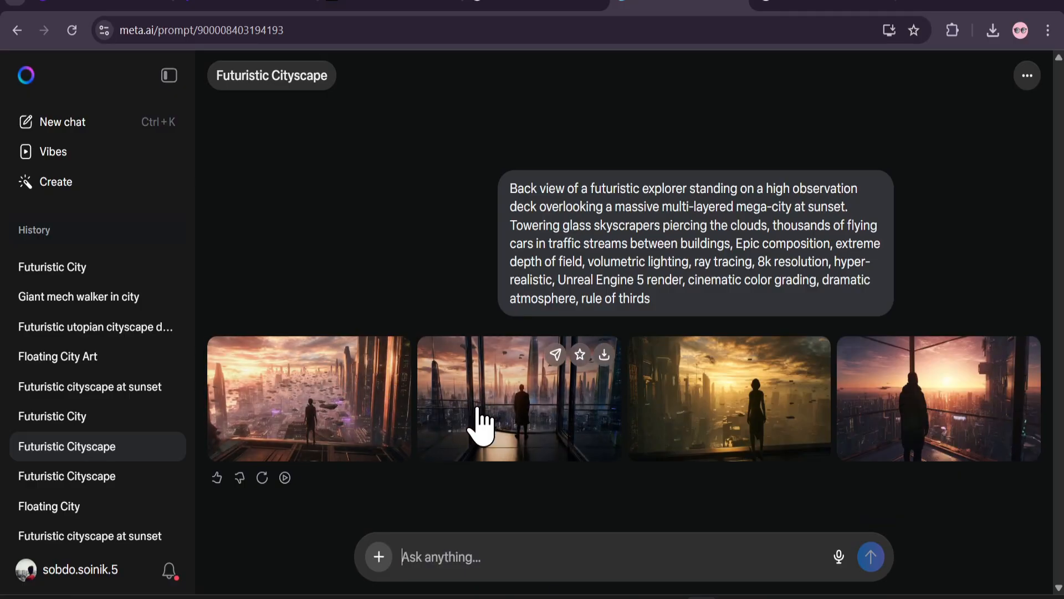
{"action": "mouse_move", "coordinate": [895, 428]}
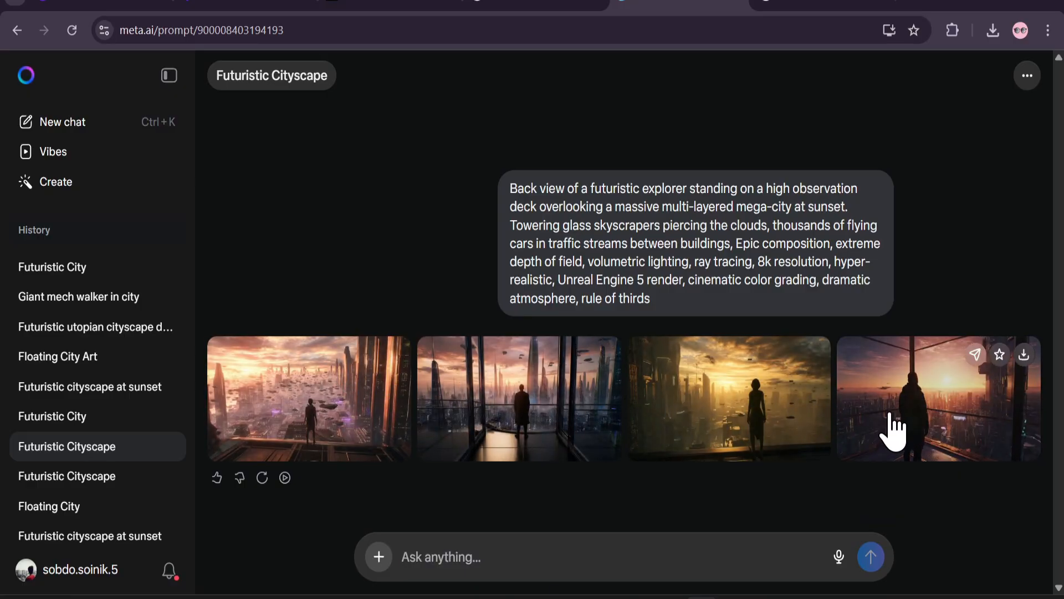
- Open the sunset observation-deck explorer image full size with its prompt and restyle options
{"action": "left_click", "coordinate": [937, 398]}
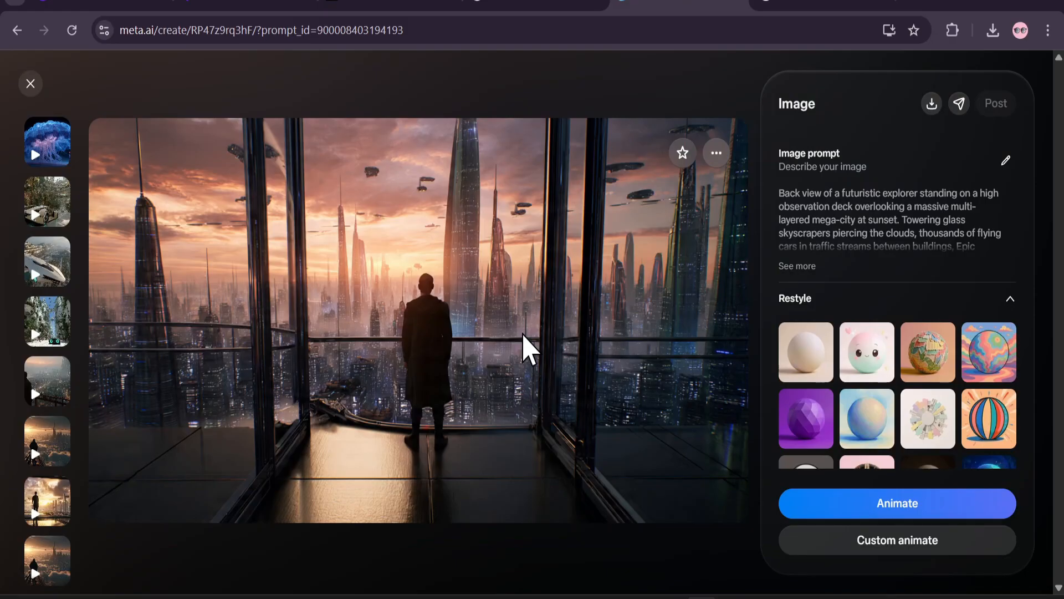
{"action": "mouse_move", "coordinate": [544, 399]}
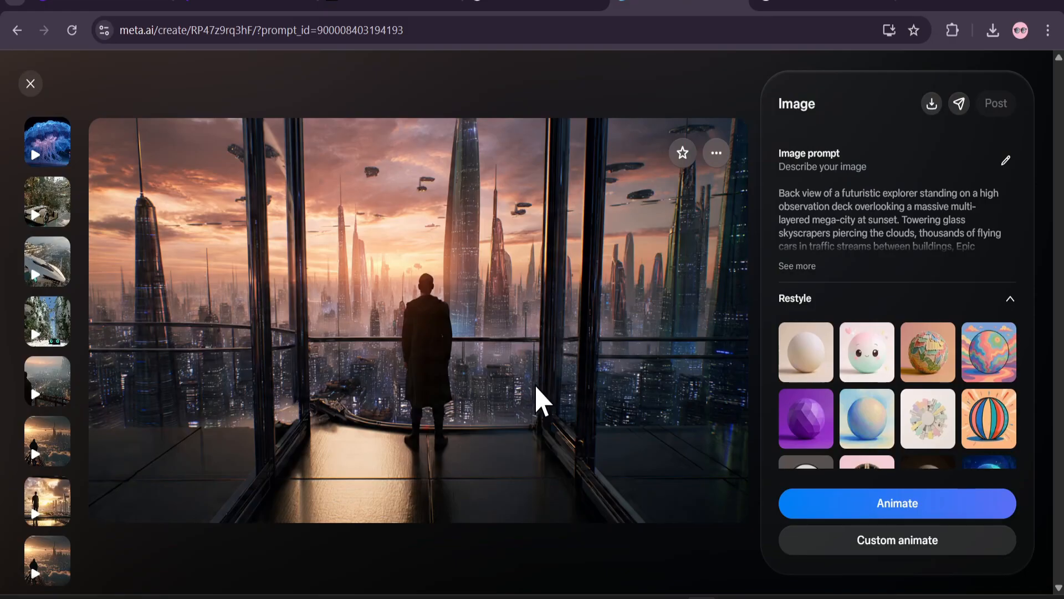
{"action": "mouse_move", "coordinate": [645, 381]}
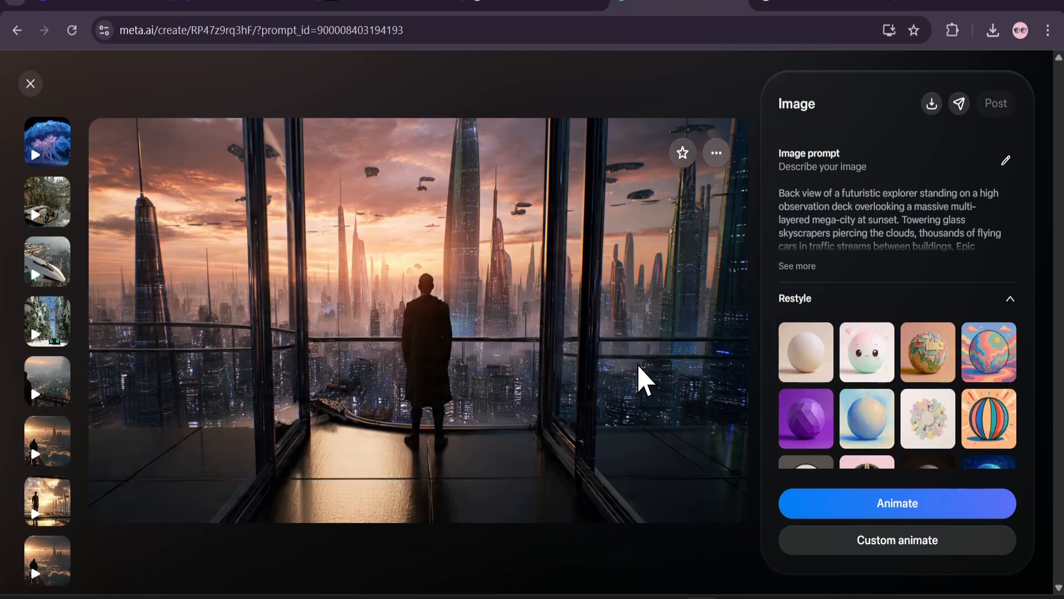